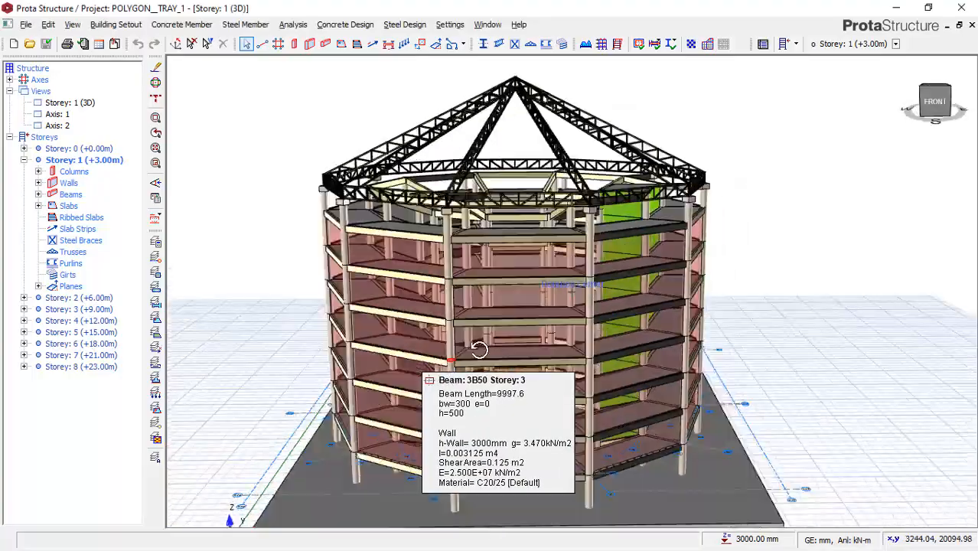
Step: Orbit and zoom the 3D stadium model to look down into the green core and roof truss
left_click_drag(478, 351, 484, 373)
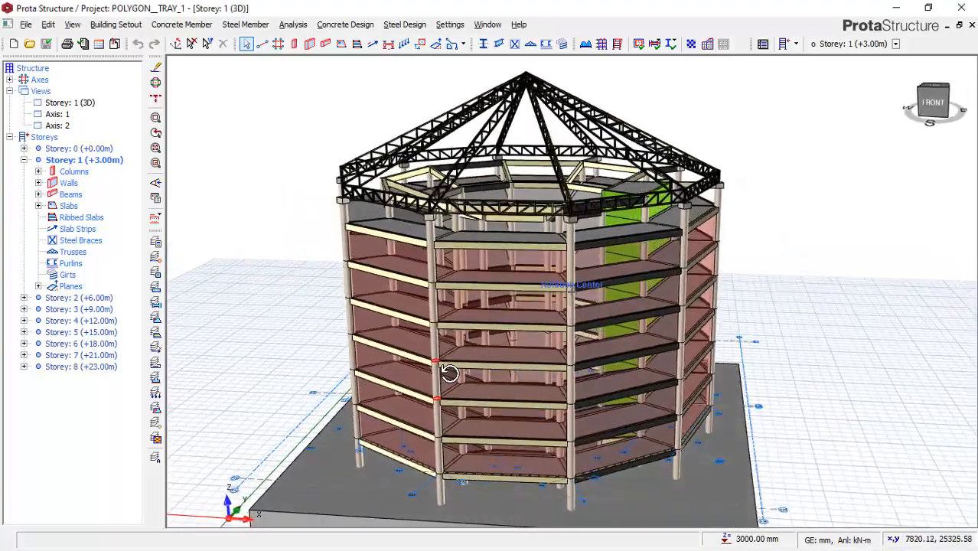
left_click_drag(450, 374, 420, 383)
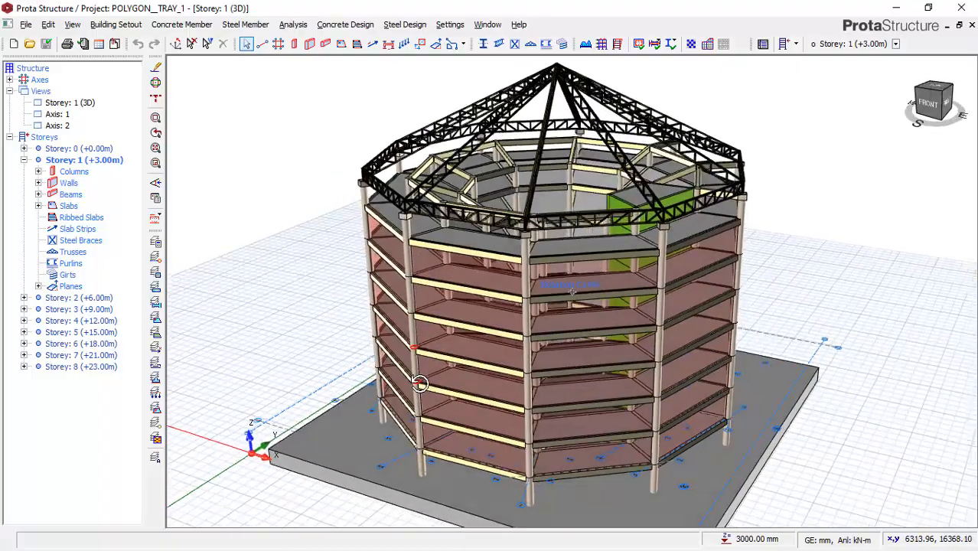
left_click_drag(419, 384, 452, 374)
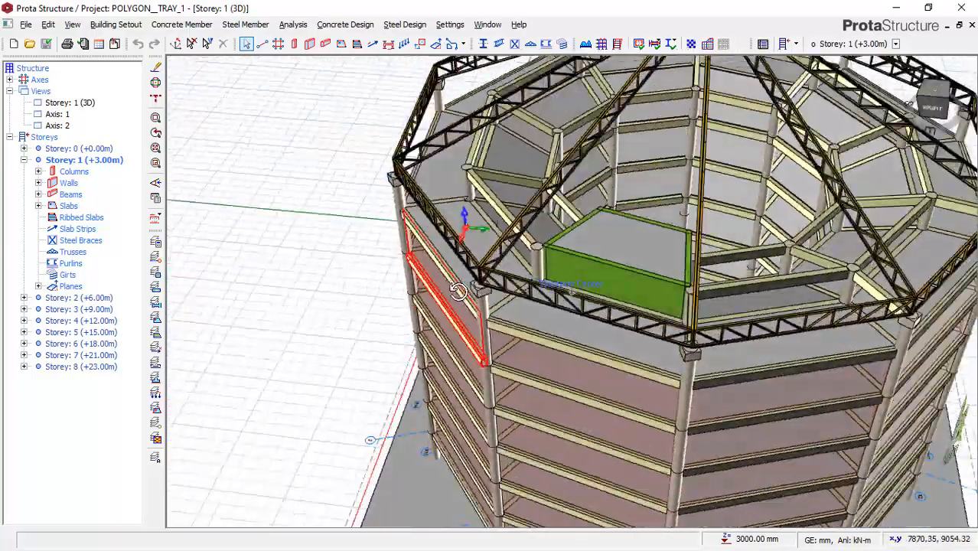
left_click_drag(460, 291, 574, 230)
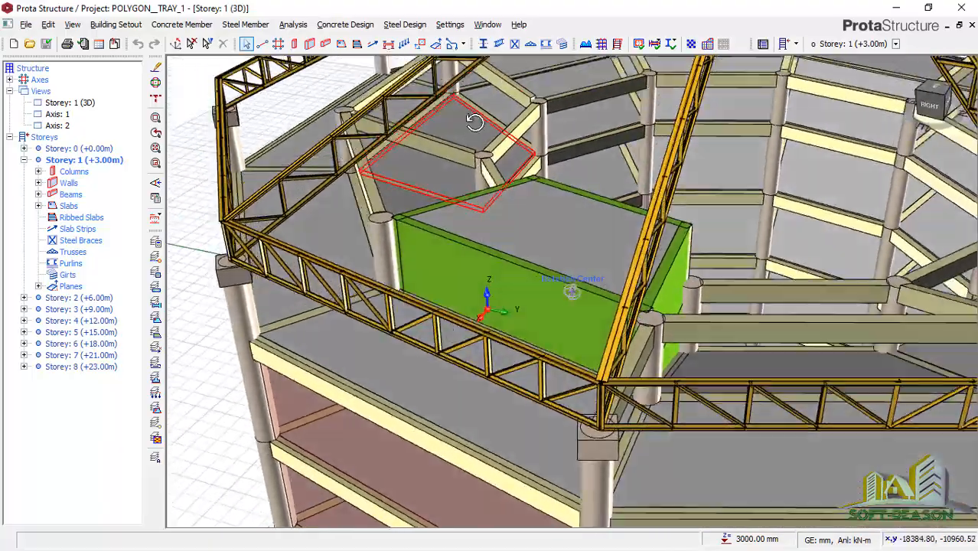
left_click_drag(474, 122, 620, 123)
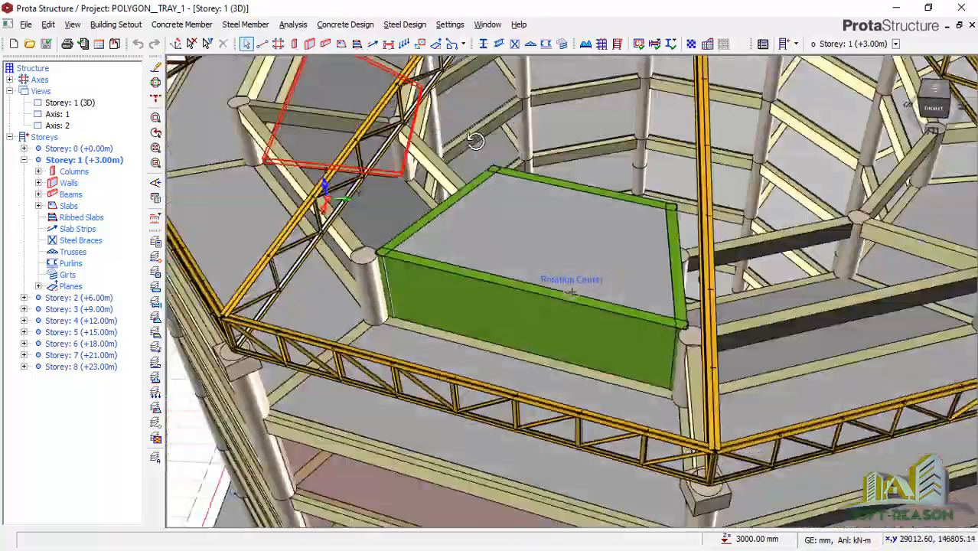
left_click_drag(475, 141, 471, 125)
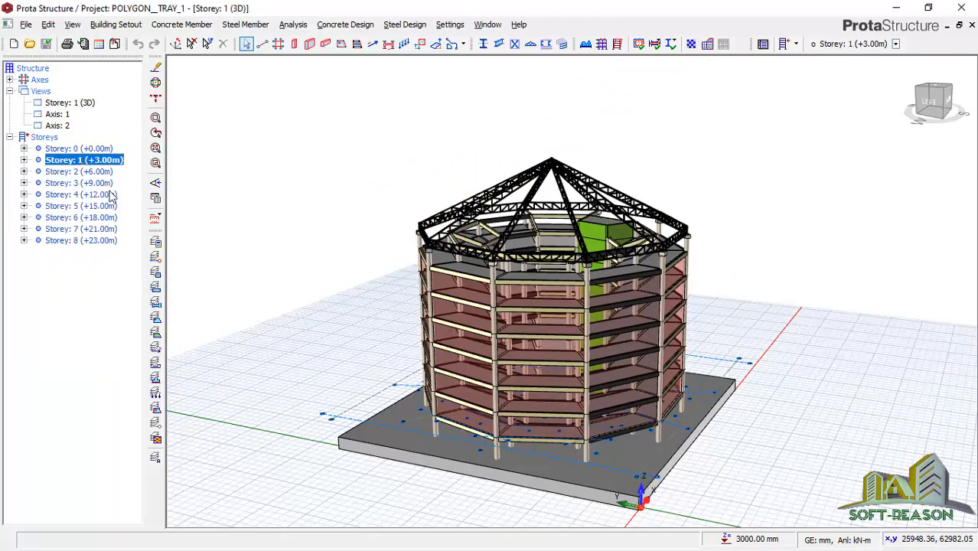
Step: Switch the Storey 1 (+3.00m) window from the 3D model to a plan view
left_click(67, 101)
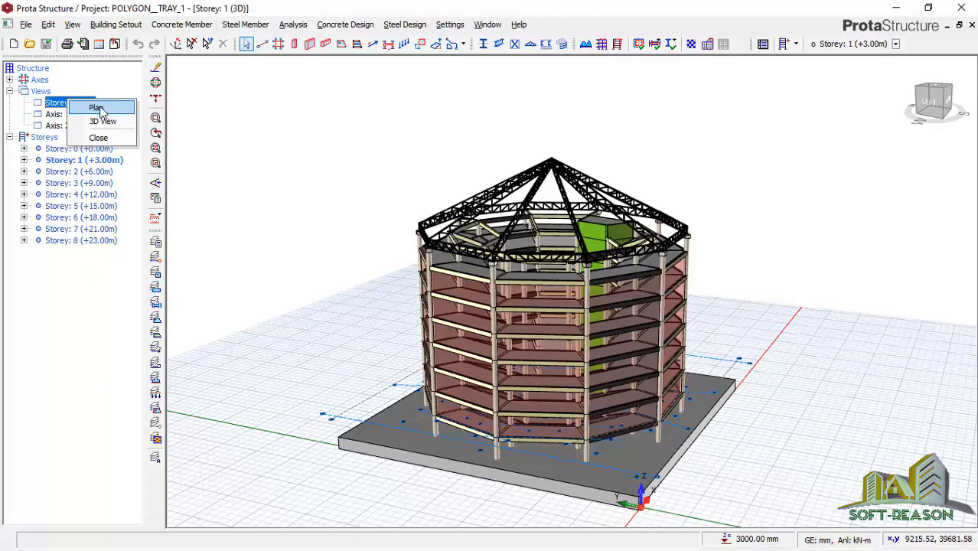
left_click(98, 107)
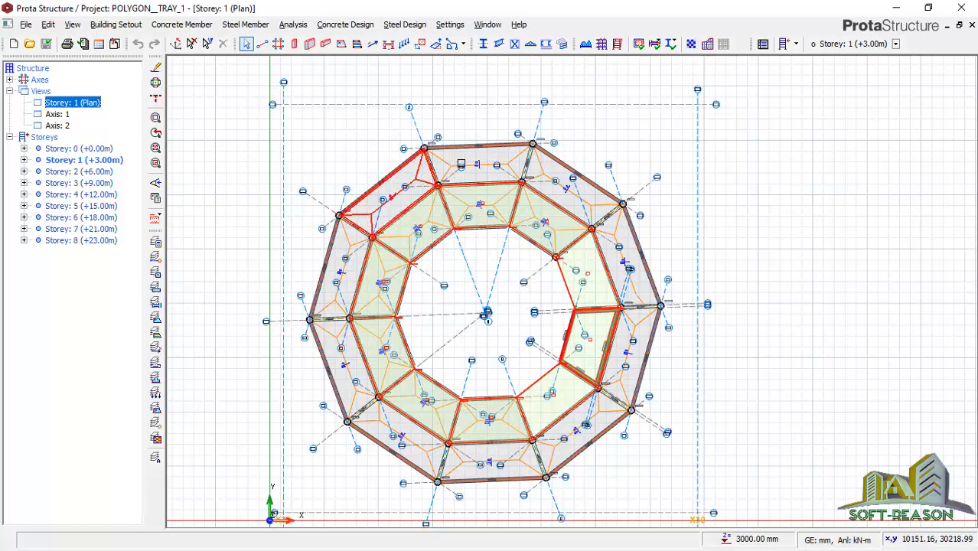
left_click(478, 144)
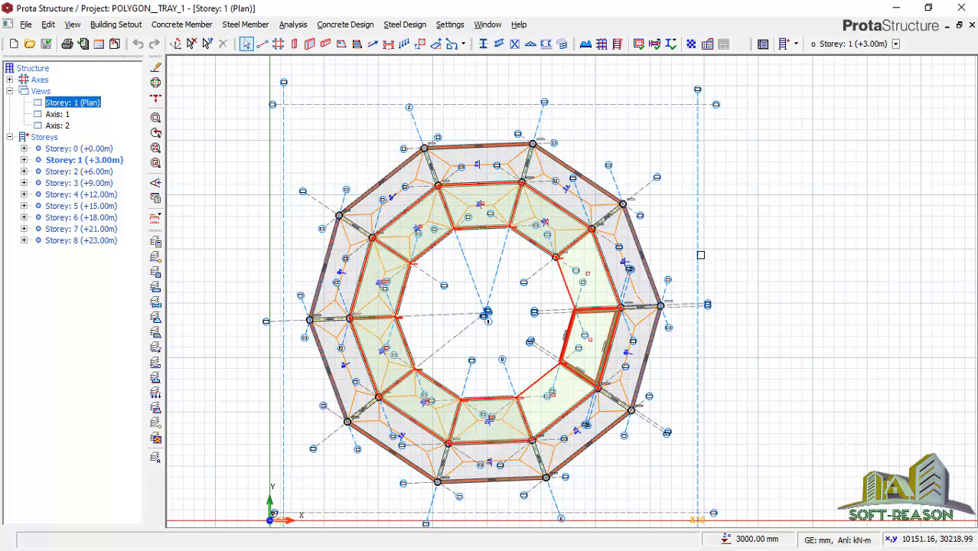
mouse_move(455, 286)
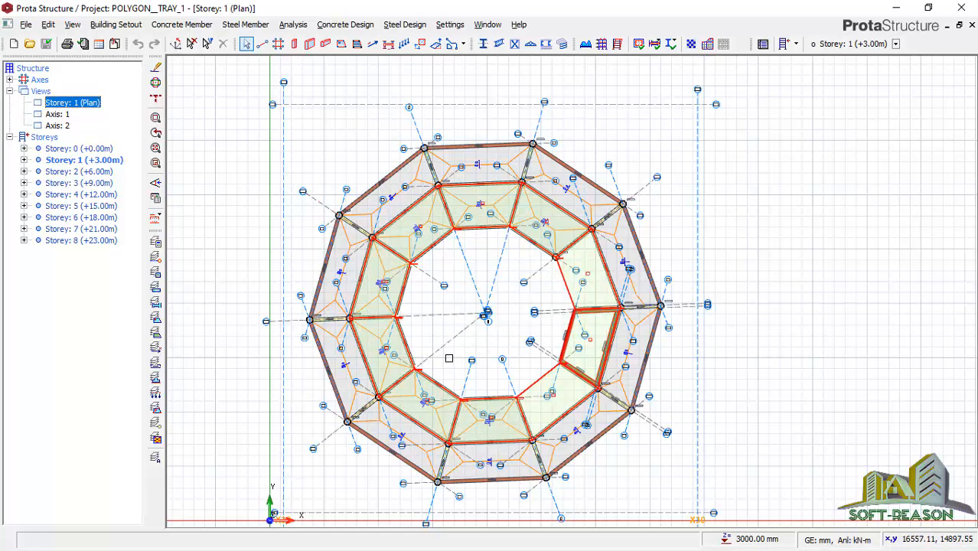
mouse_move(457, 361)
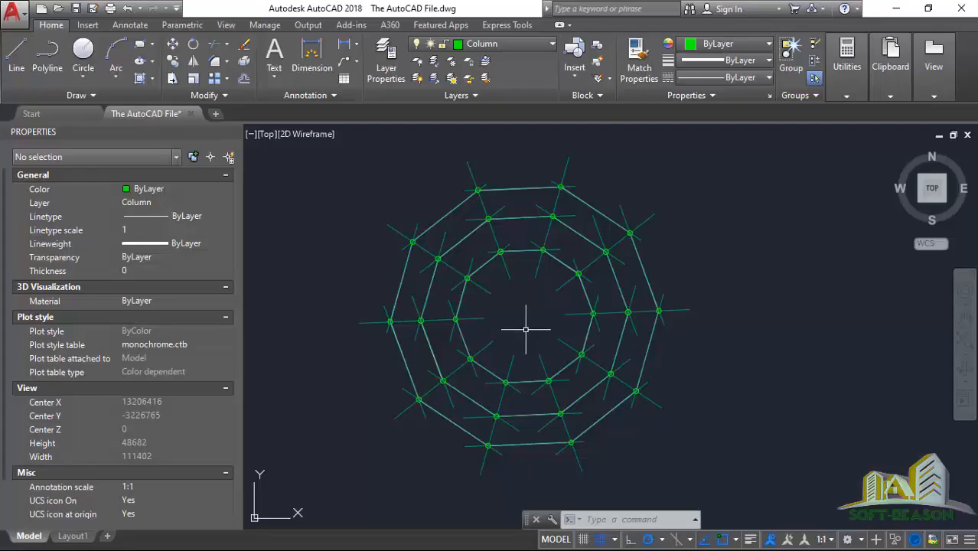
mouse_move(525, 382)
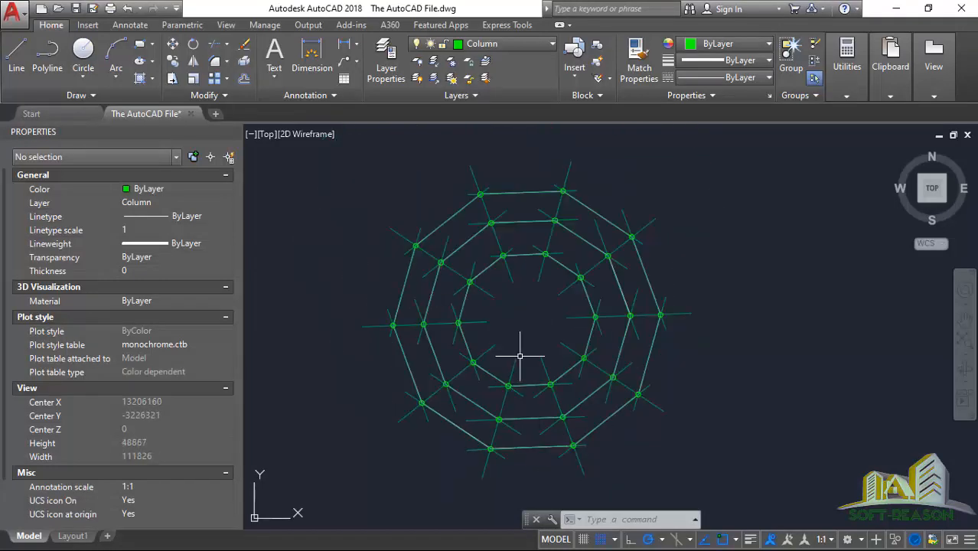
scroll("down", 3)
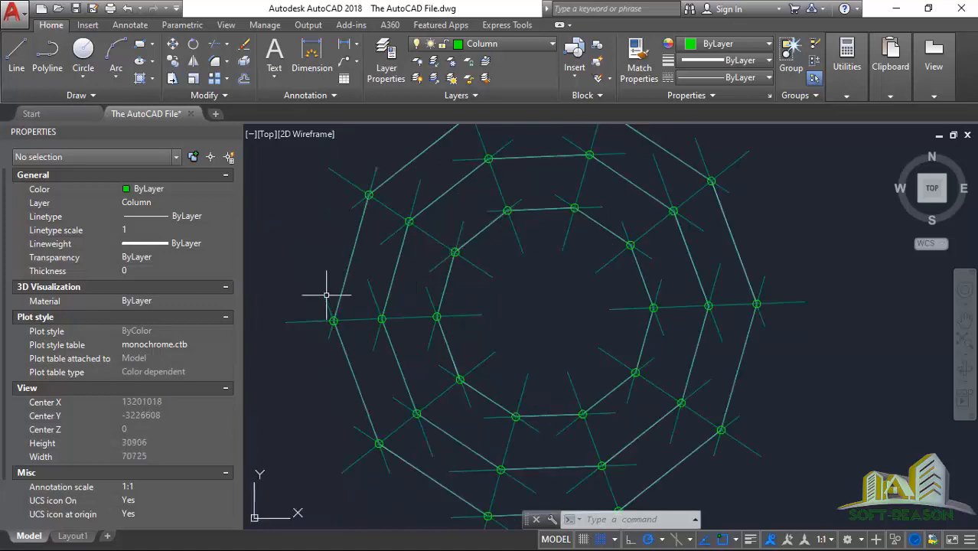
scroll("down", 3)
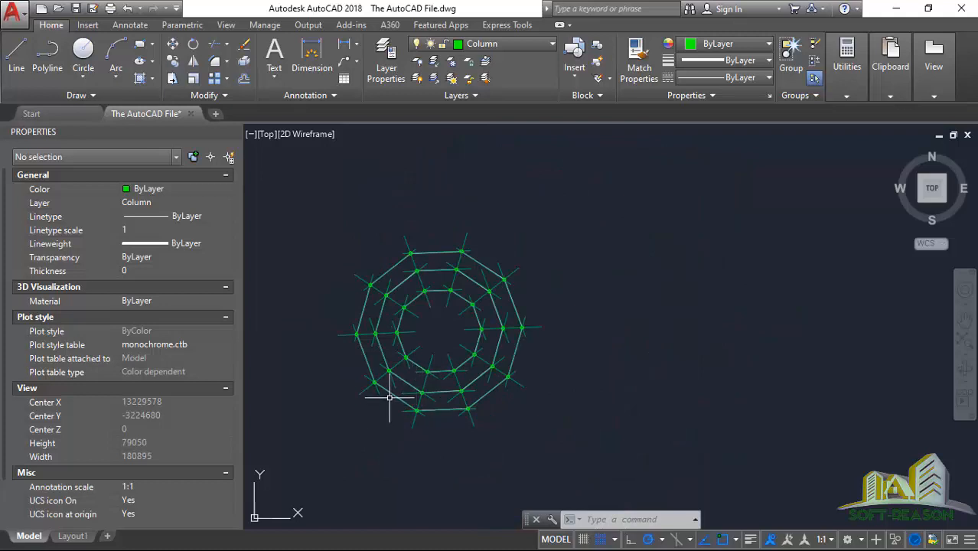
scroll("up", 3)
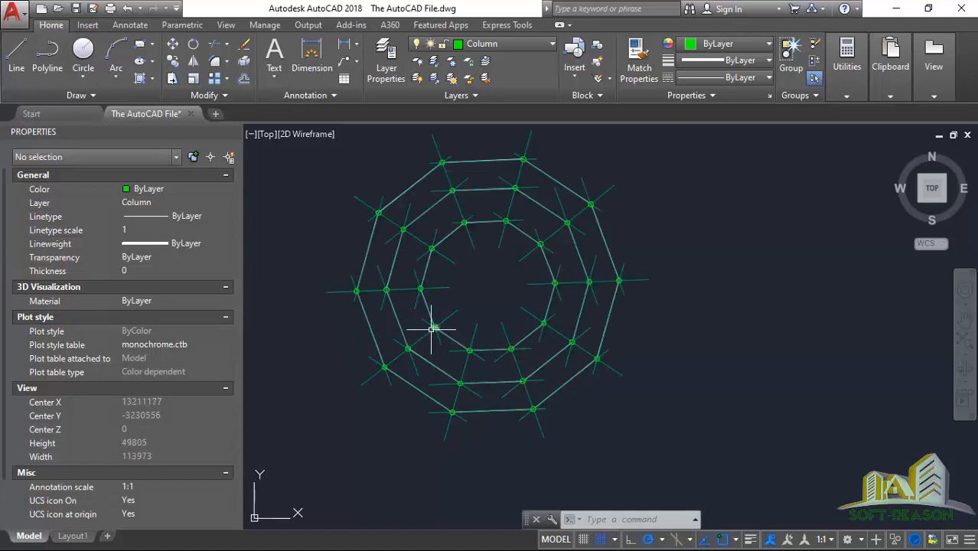
mouse_move(381, 251)
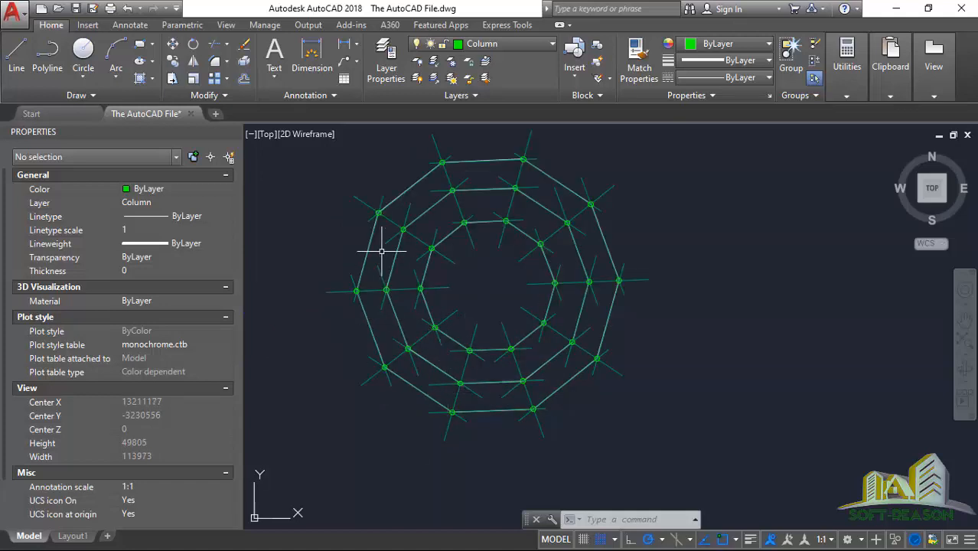
mouse_move(385, 224)
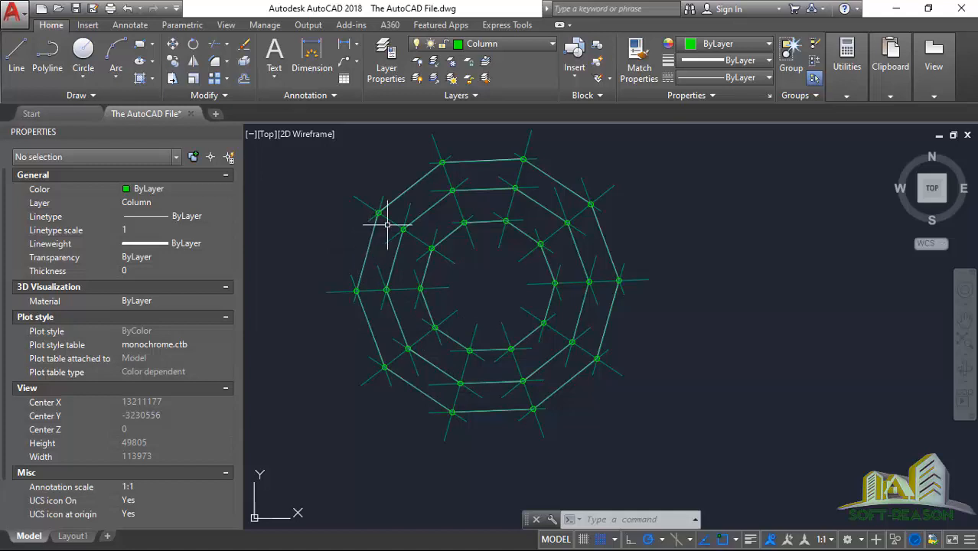
mouse_move(369, 318)
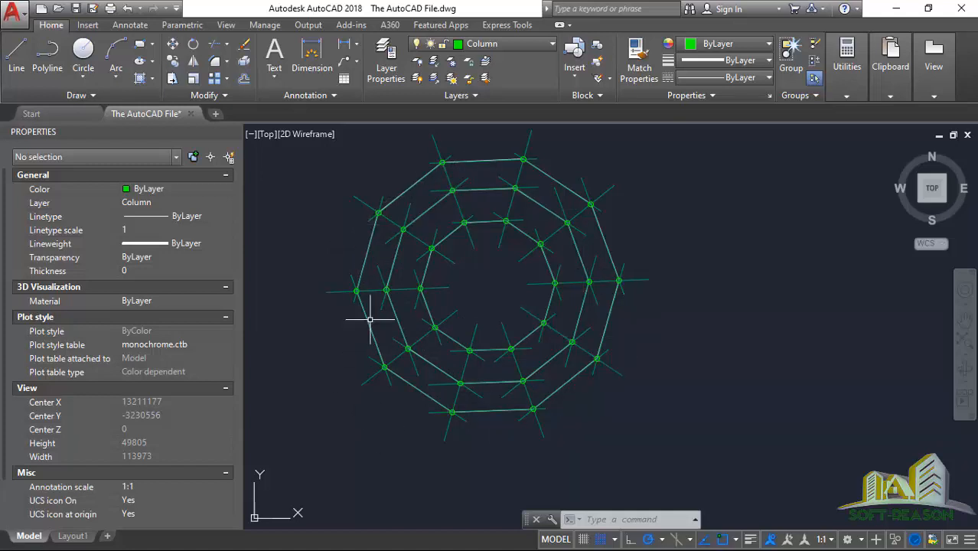
mouse_move(352, 227)
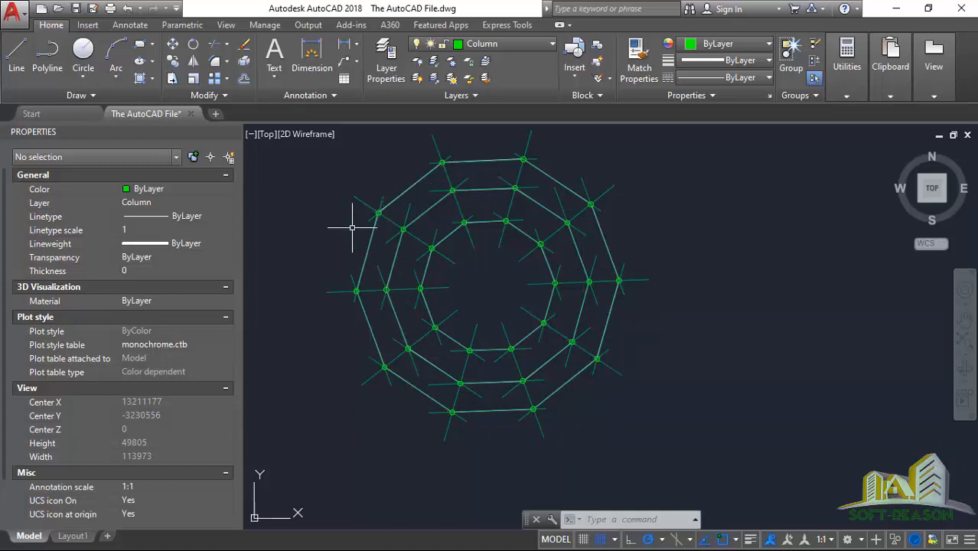
mouse_move(597, 176)
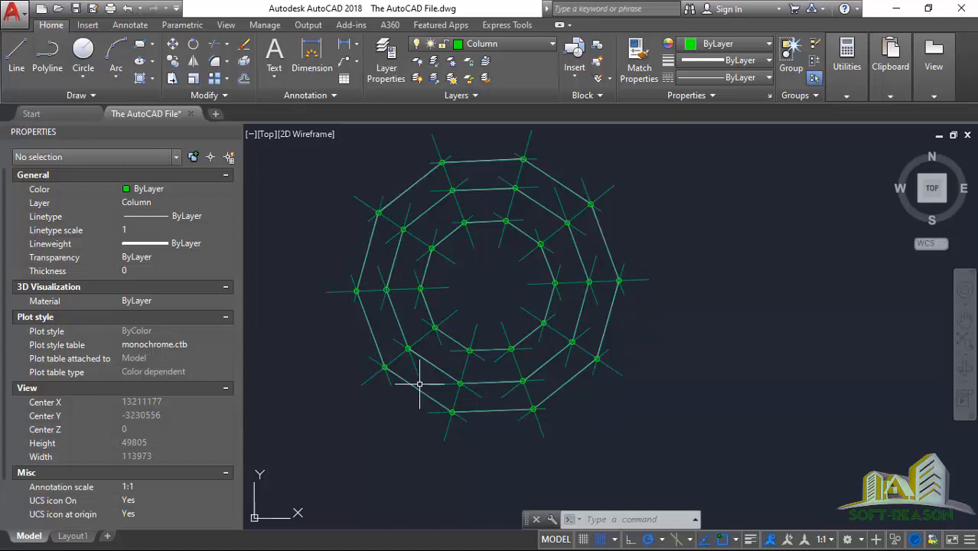
mouse_move(478, 269)
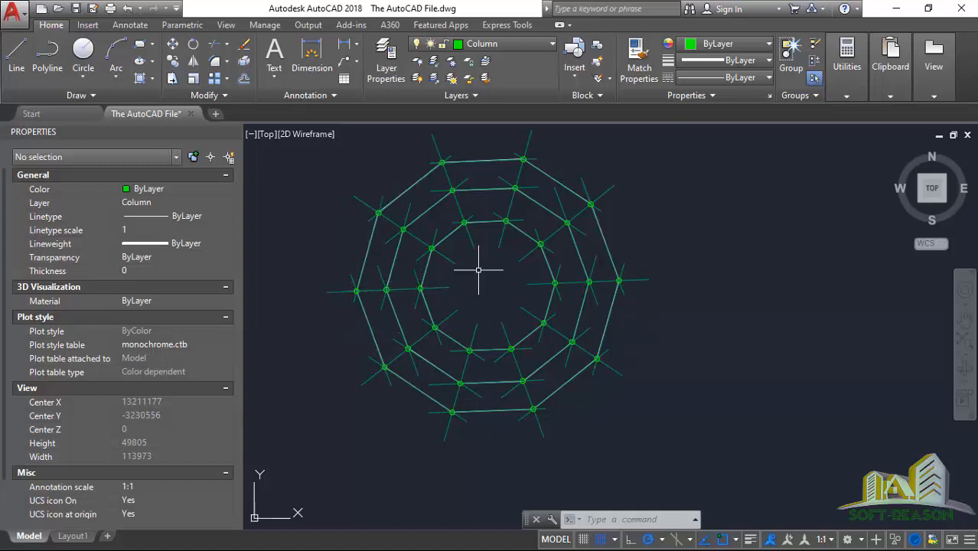
scroll("down", 3)
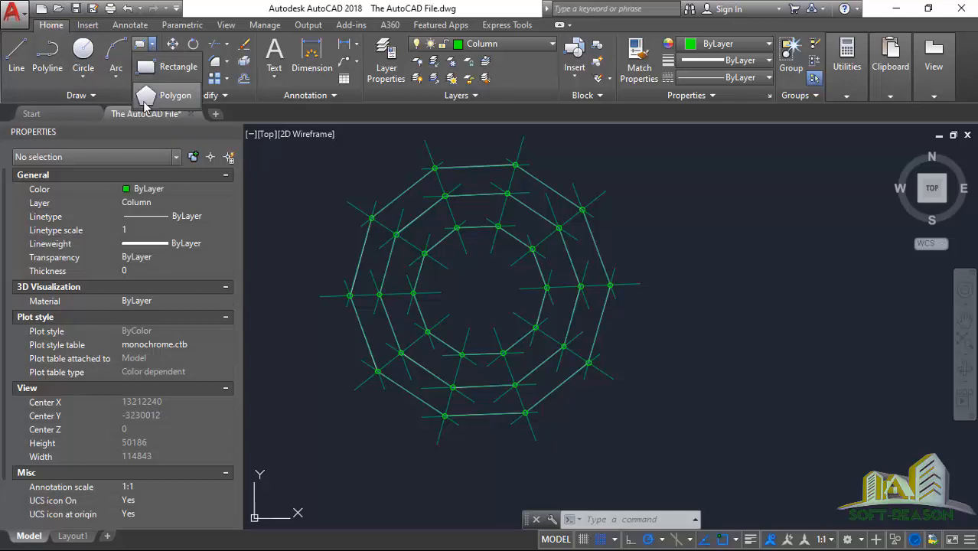
Step: Draw a 10-sided polygon circumscribed about a circle to the right of the decagon grid
left_click(142, 94)
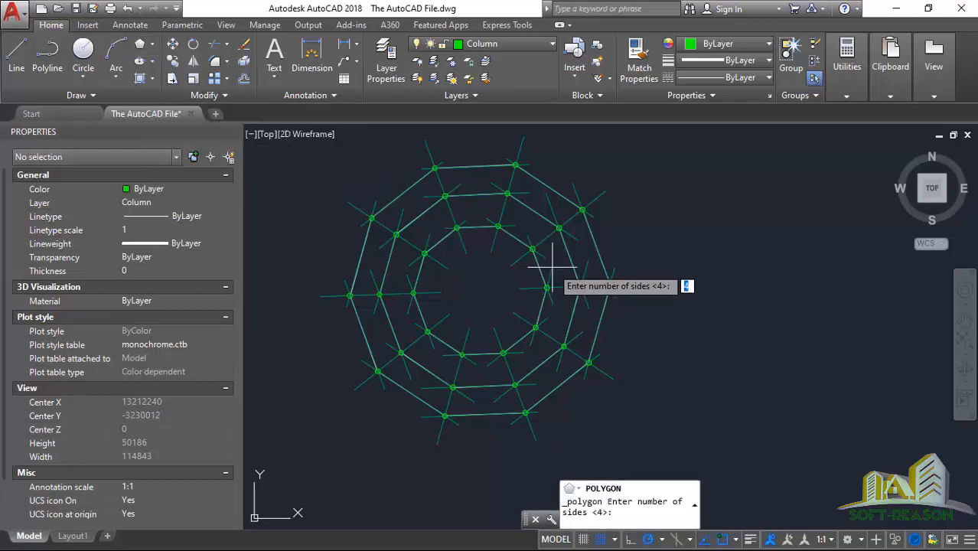
type("10")
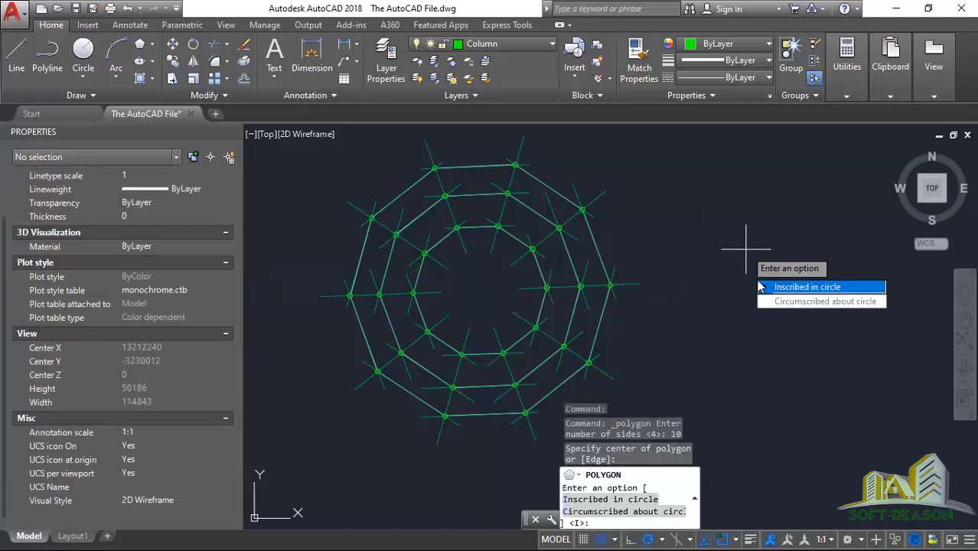
mouse_move(815, 300)
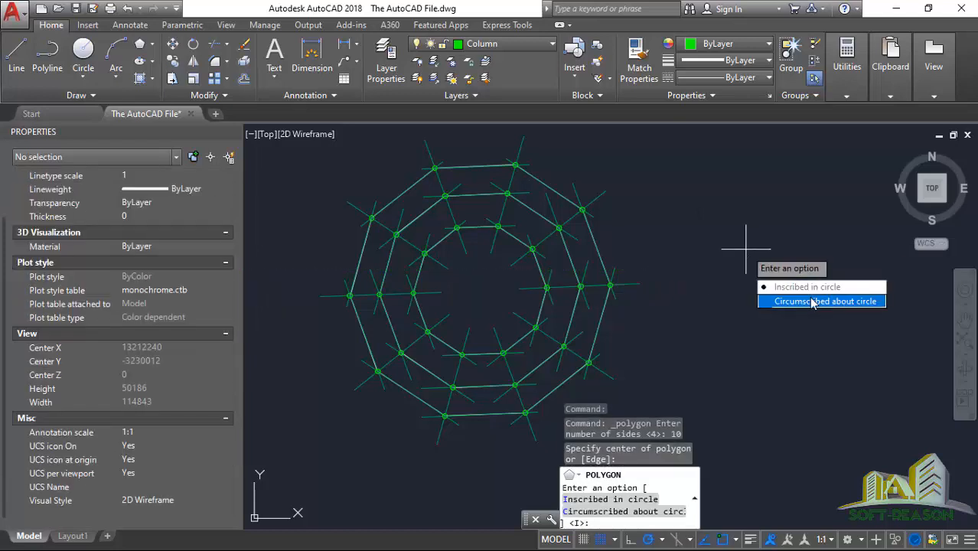
left_click(823, 300)
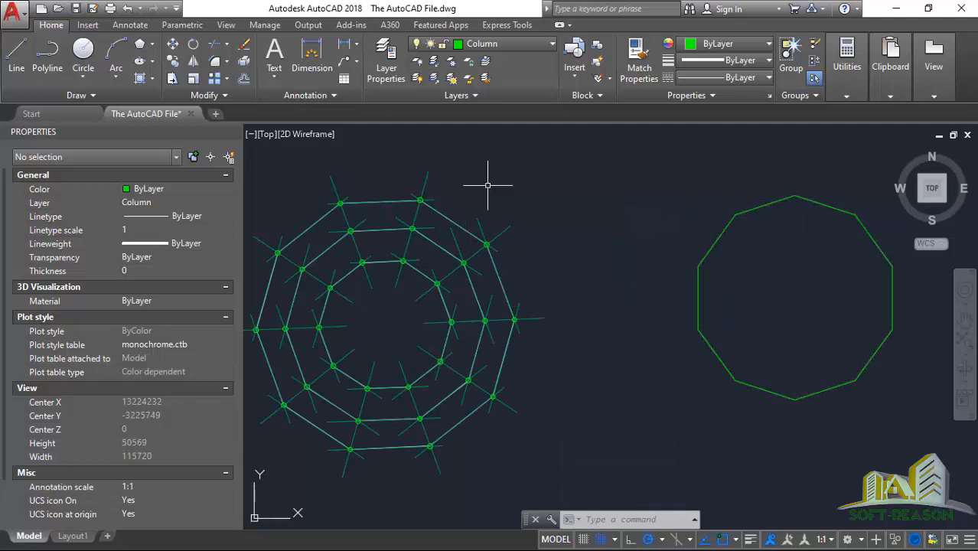
mouse_move(511, 47)
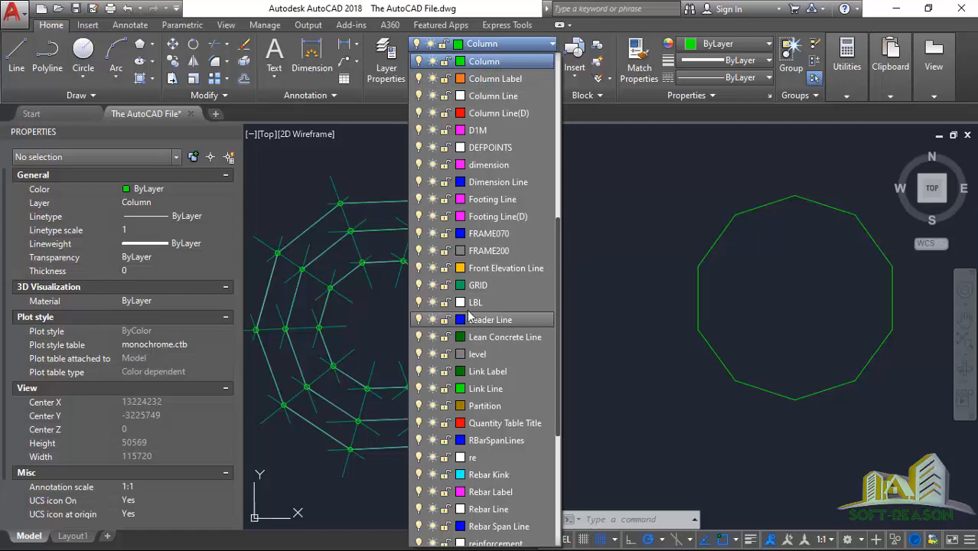
mouse_move(478, 130)
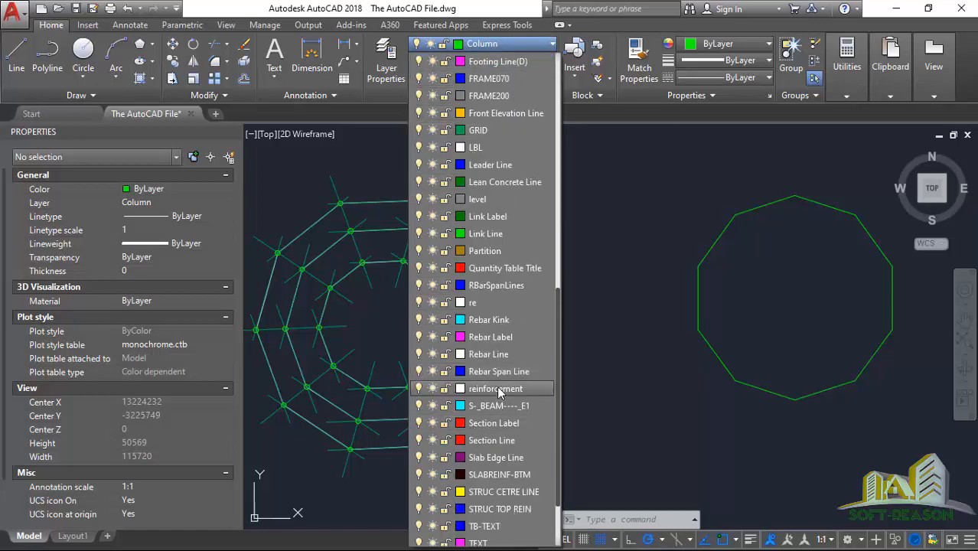
mouse_move(485, 130)
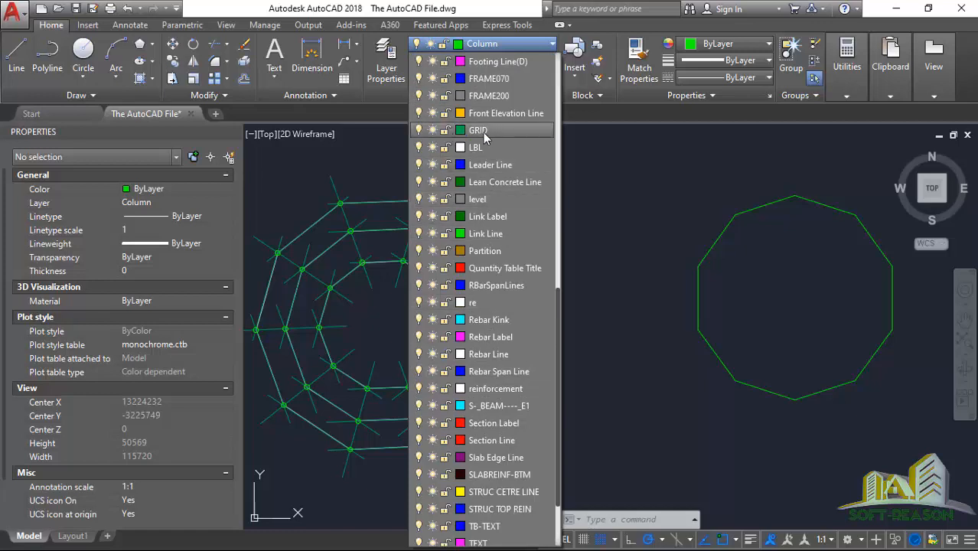
Step: Make GRID current and draw construction lines through the new decagon's centre
left_click(474, 130)
type("XLINE")
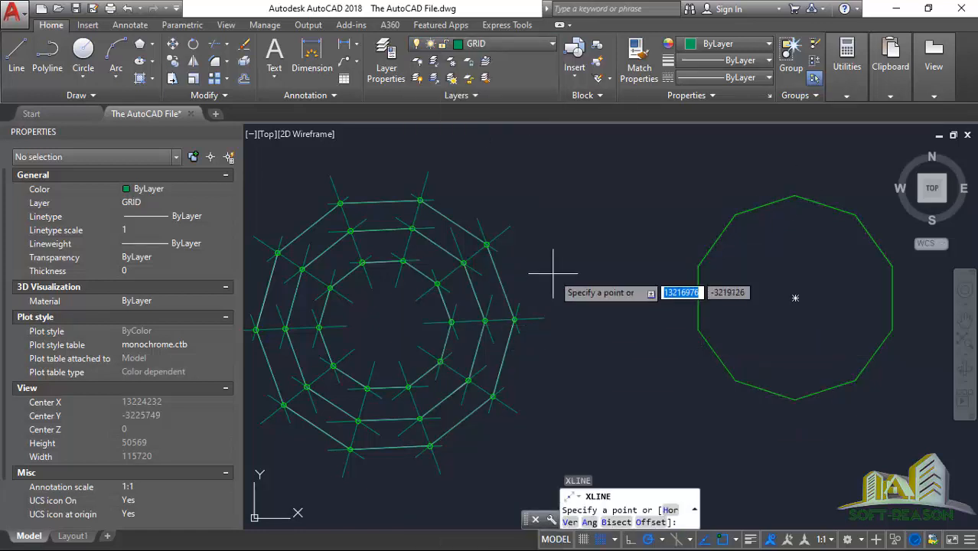
left_click(735, 214)
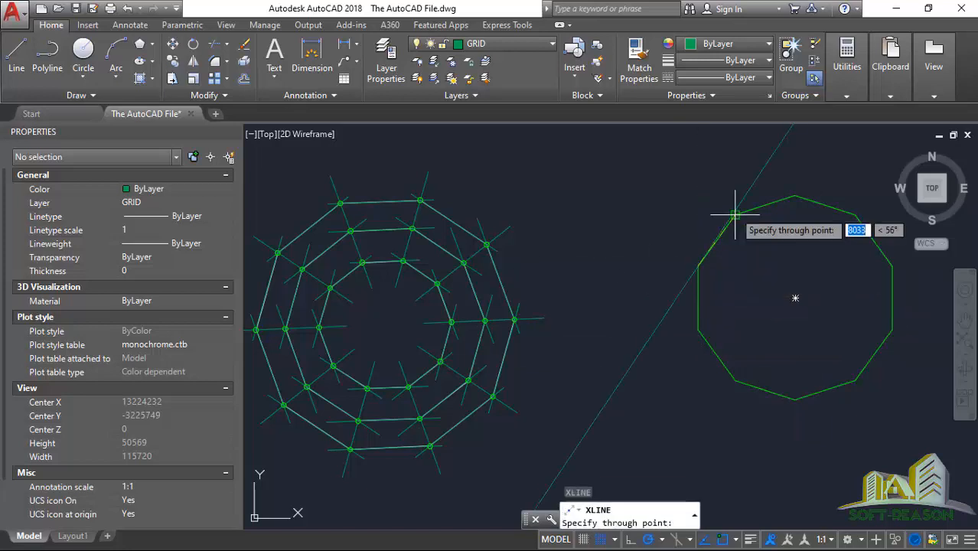
left_click(735, 214)
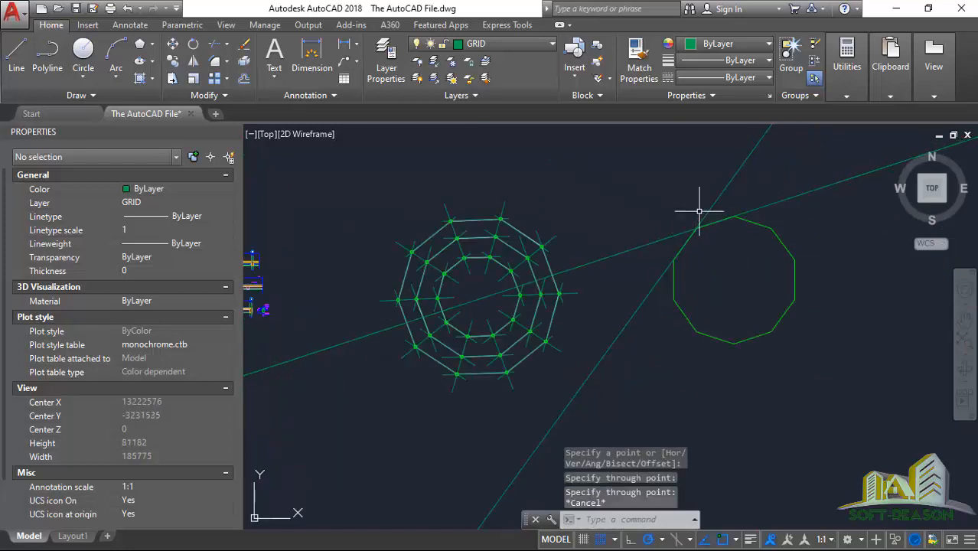
mouse_move(444, 206)
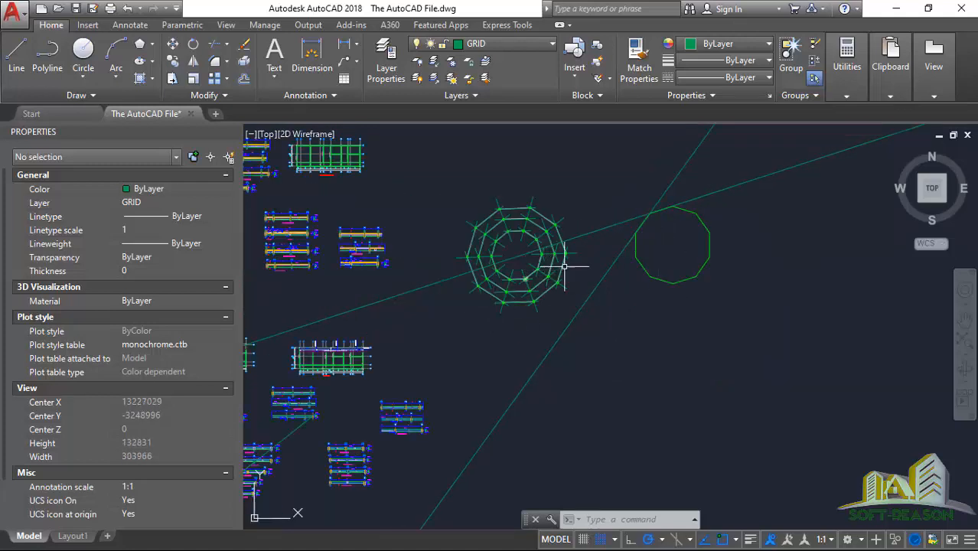
scroll("up", 3)
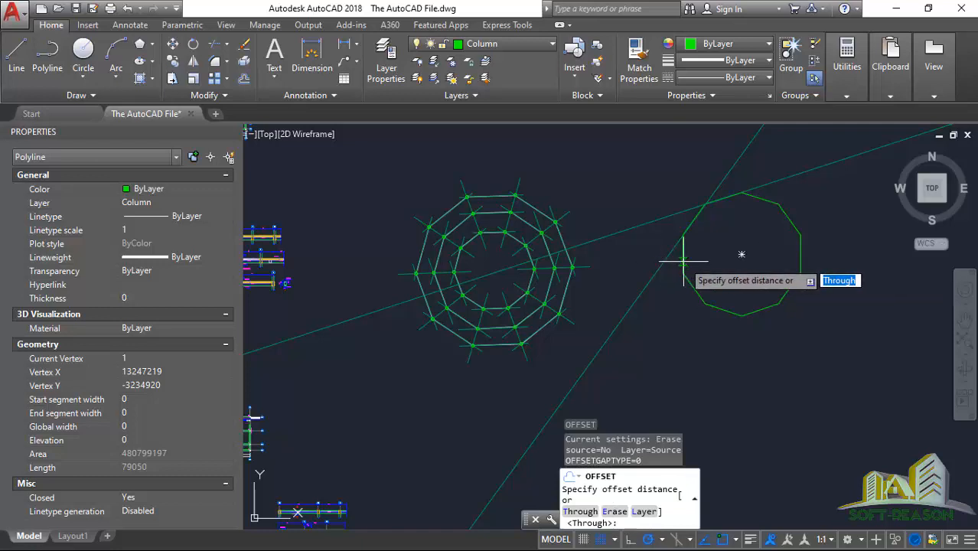
Step: Set an offset distance of 4000 for the inner decagon
type("40")
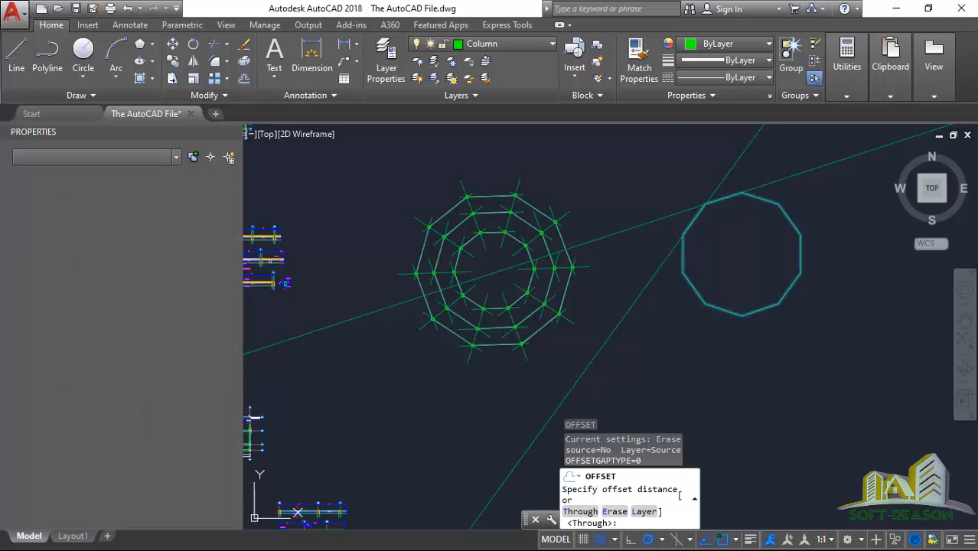
type("4000")
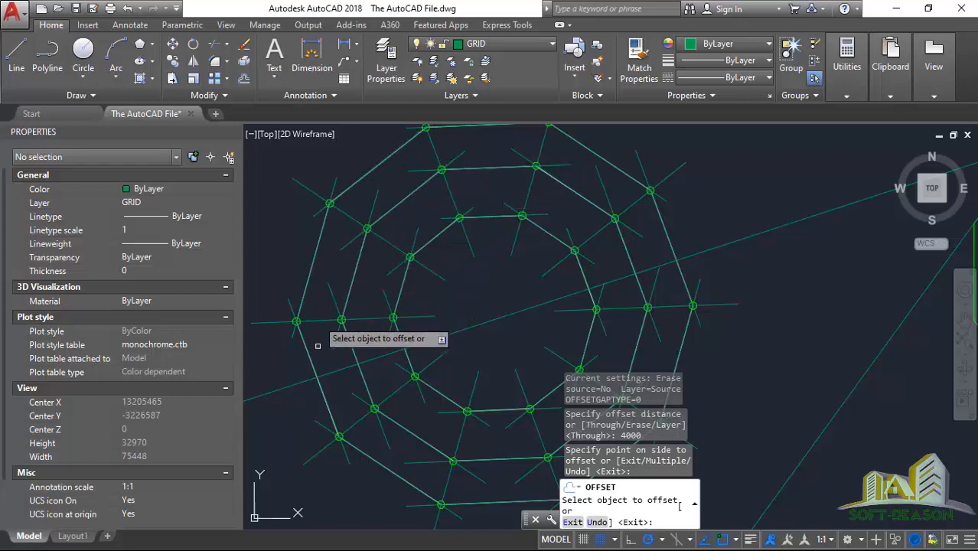
mouse_move(418, 222)
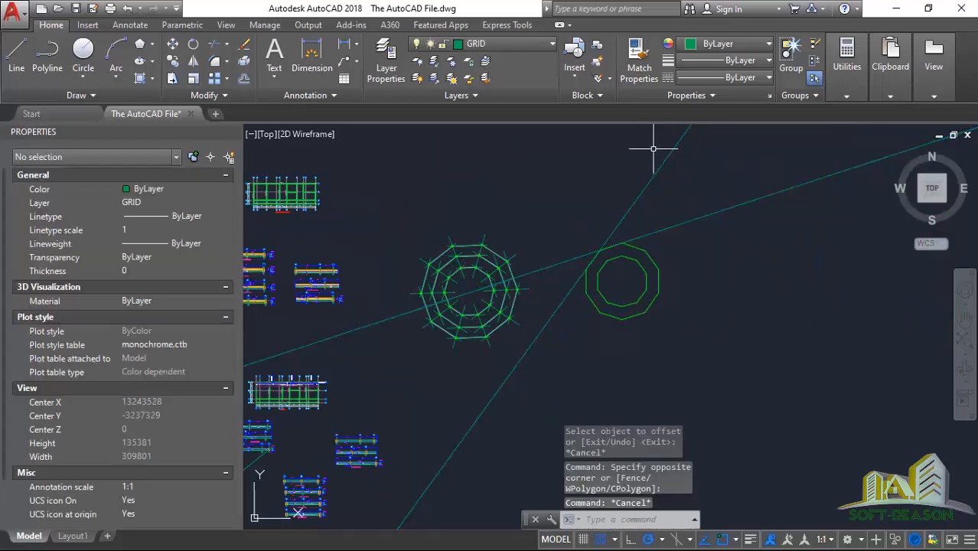
Step: Delete the two construction lines, leaving the nested decagons beside the grid
left_click(643, 239)
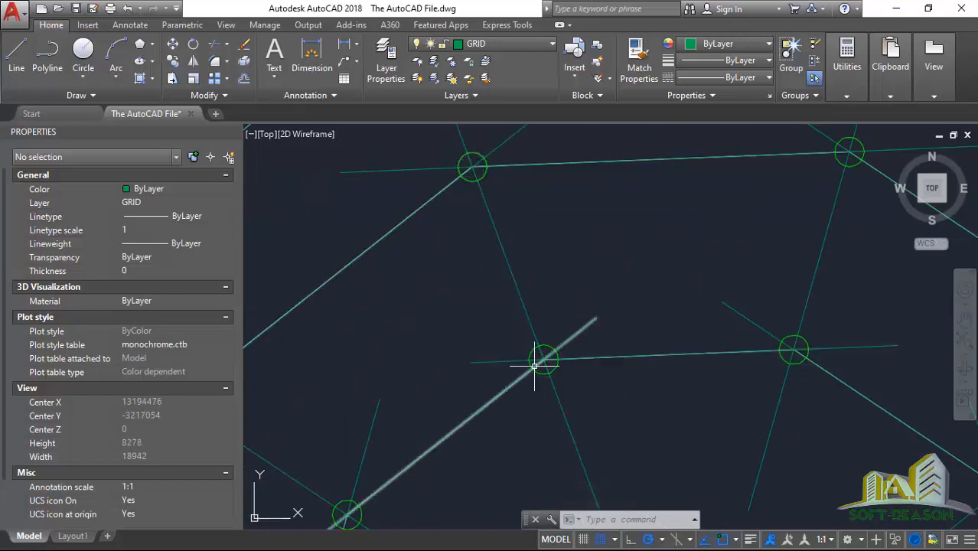
left_click(472, 167)
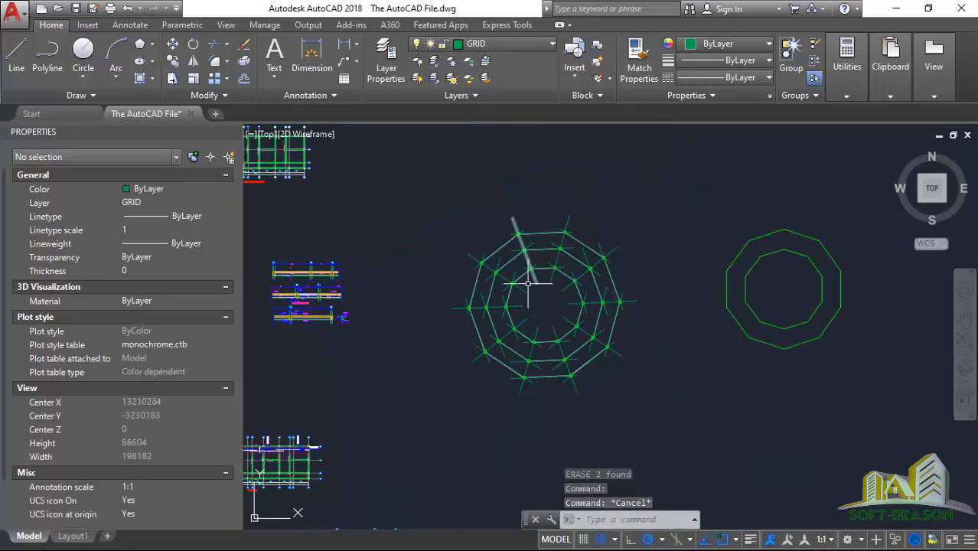
mouse_move(618, 284)
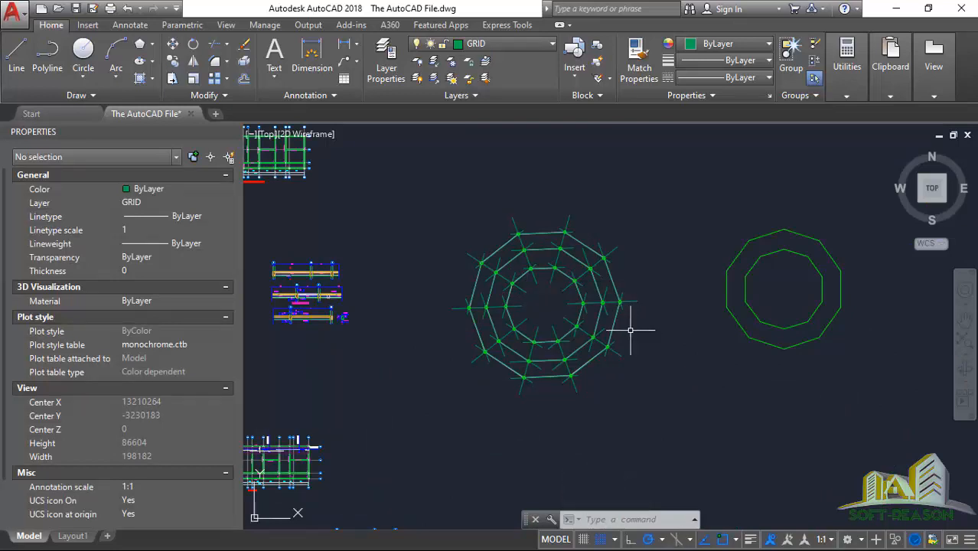
mouse_move(651, 330)
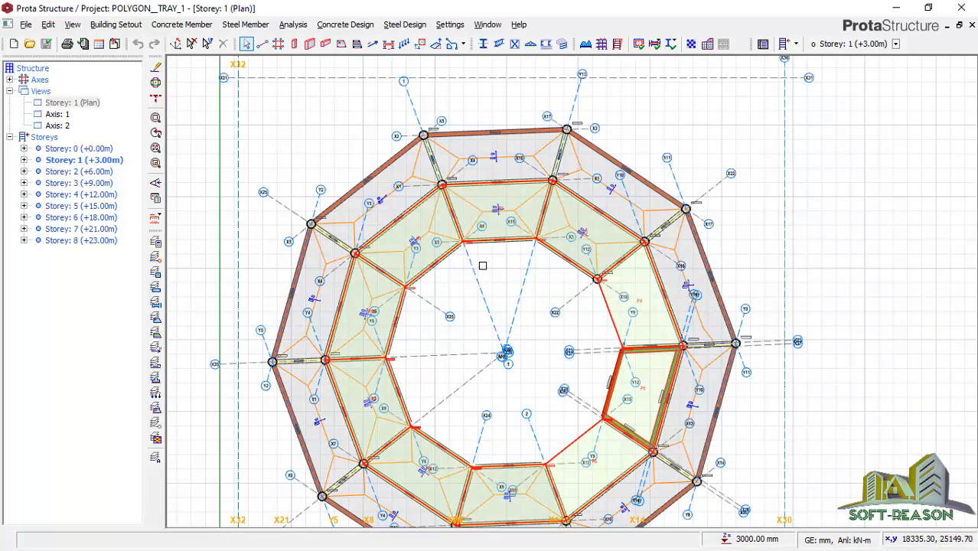
mouse_move(490, 279)
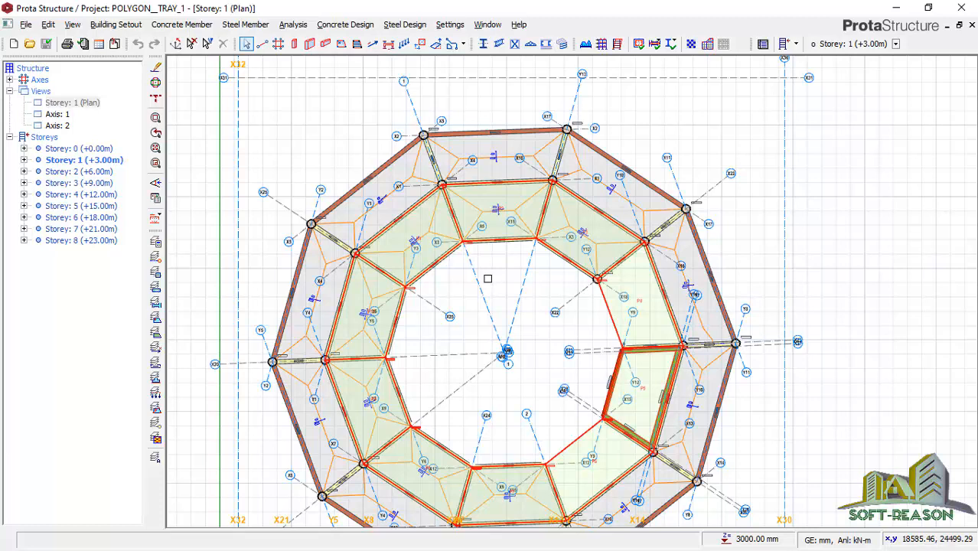
mouse_move(511, 276)
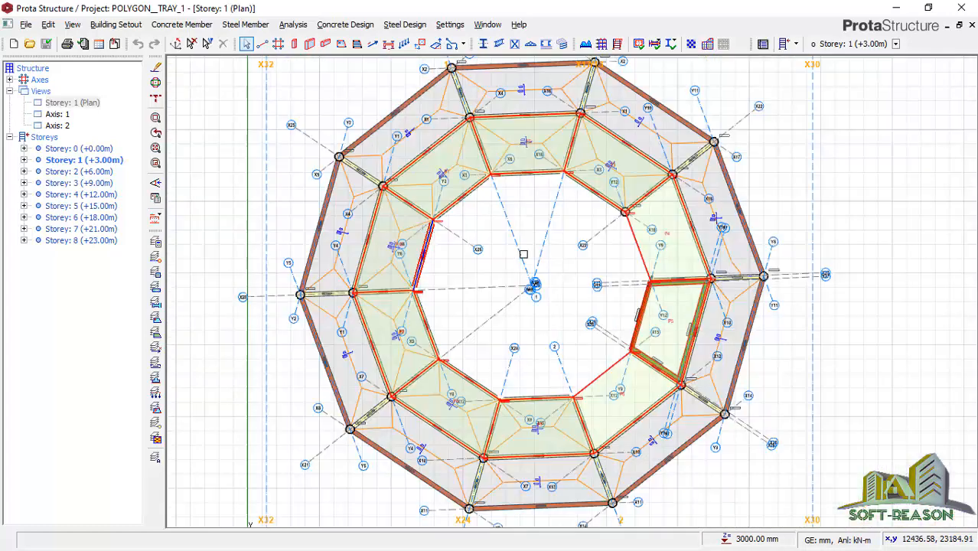
left_click(117, 25)
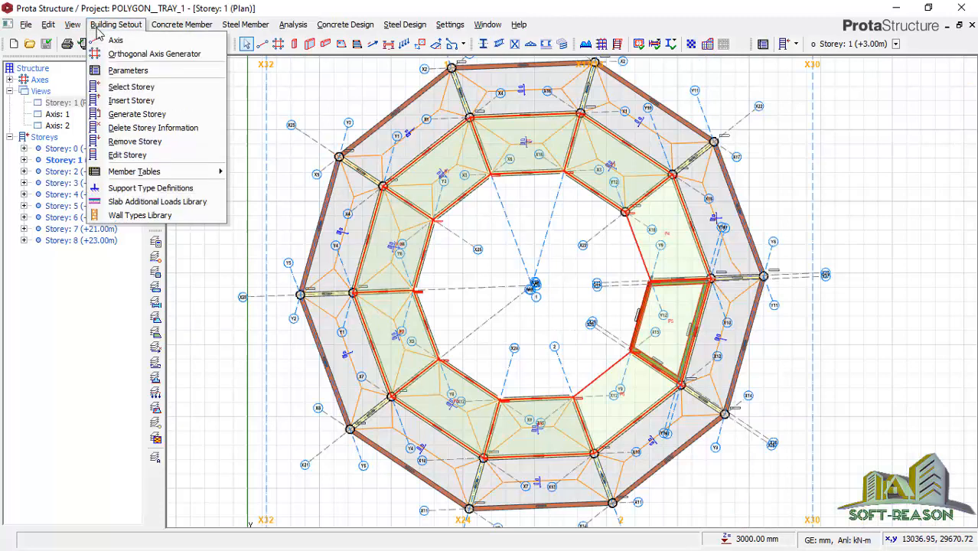
mouse_move(130, 85)
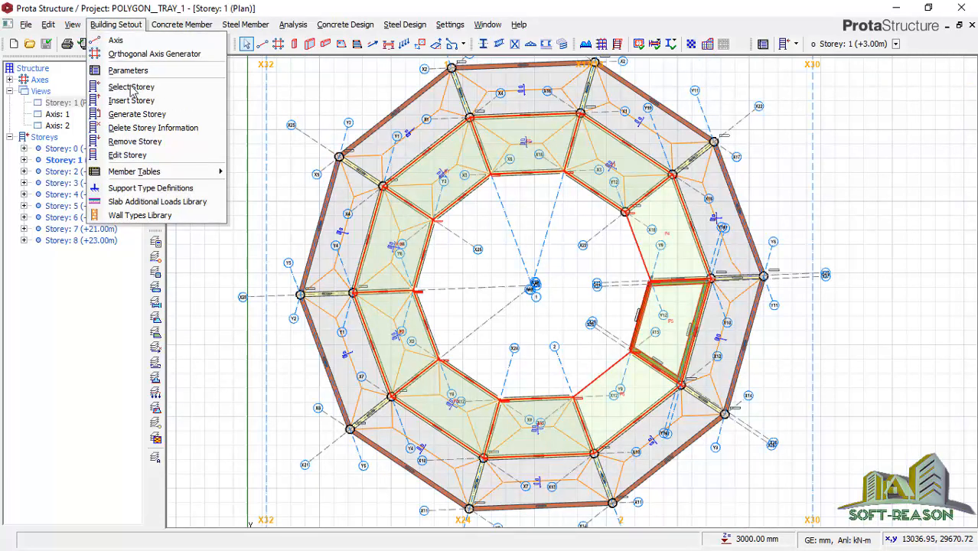
mouse_move(130, 86)
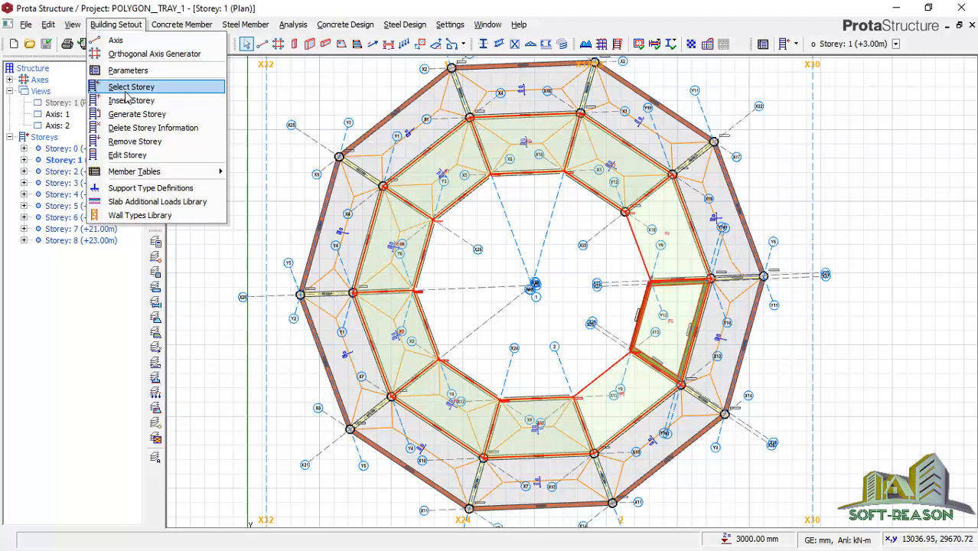
mouse_move(130, 102)
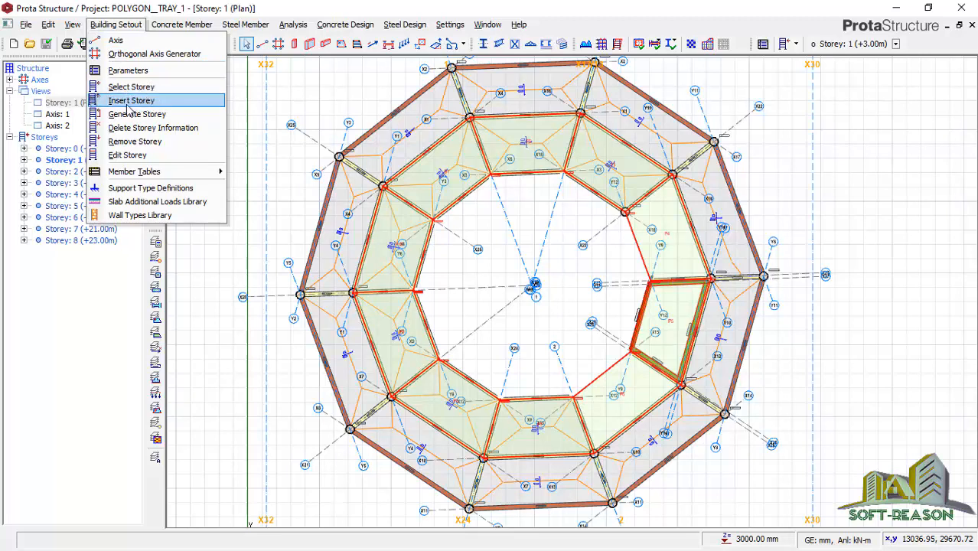
mouse_move(131, 101)
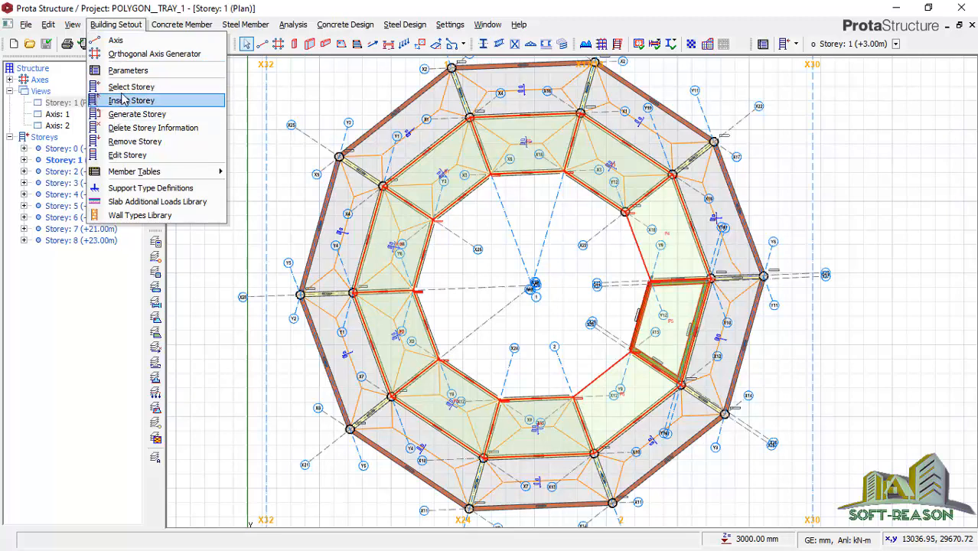
left_click(133, 101)
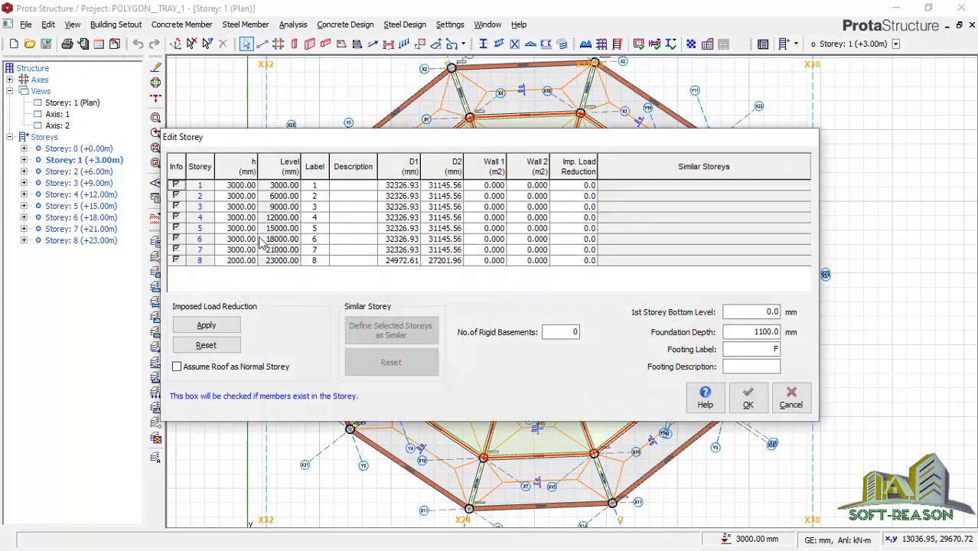
mouse_move(231, 213)
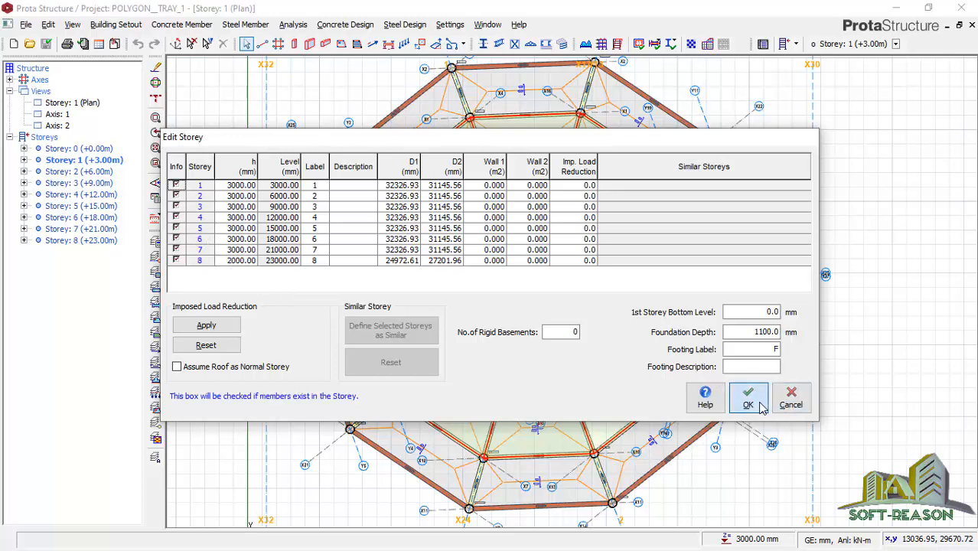
left_click(749, 398)
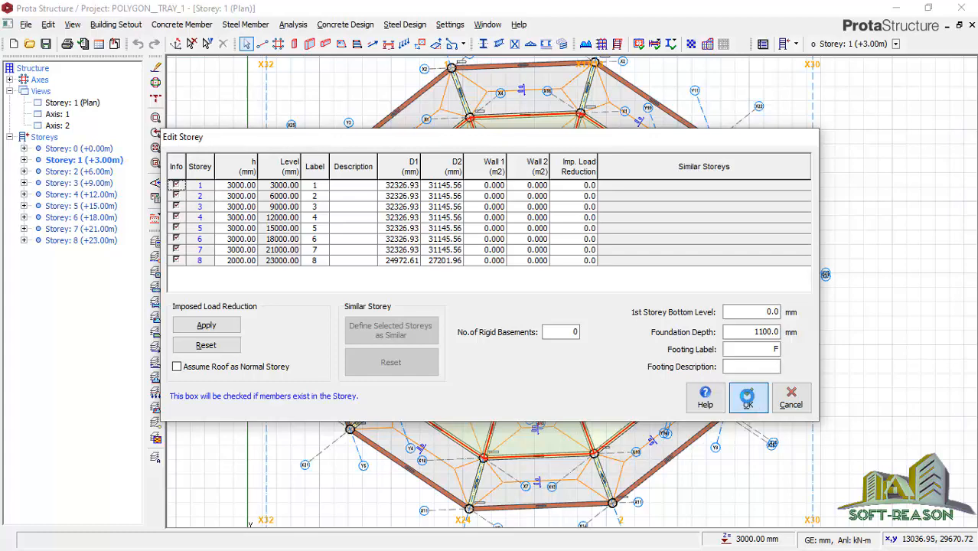
left_click(749, 398)
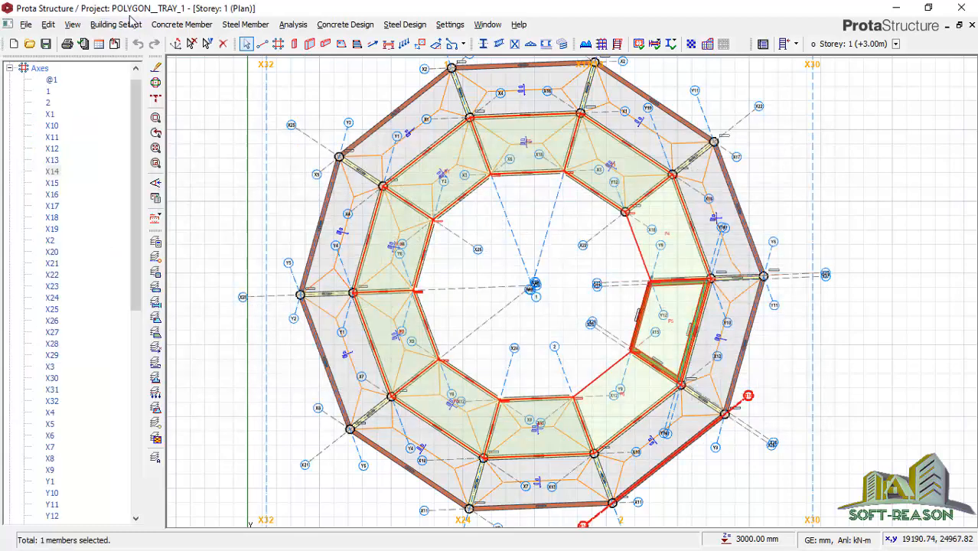
Step: Expand the Storey 1 members tree and bring up the Storey 1 view's display options
left_click(116, 25)
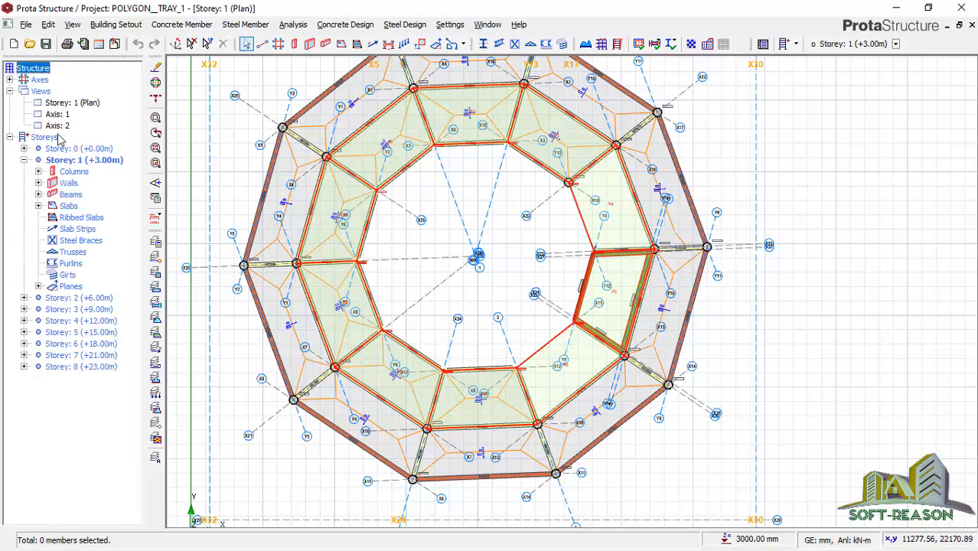
right_click(64, 101)
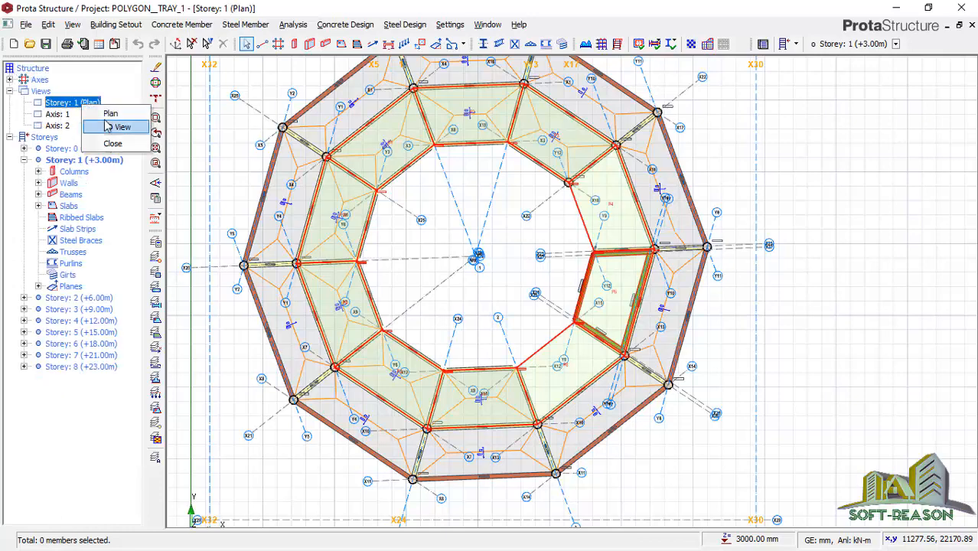
Step: Show Storey 1 as a 3D view with the steel roof trusses
left_click(121, 126)
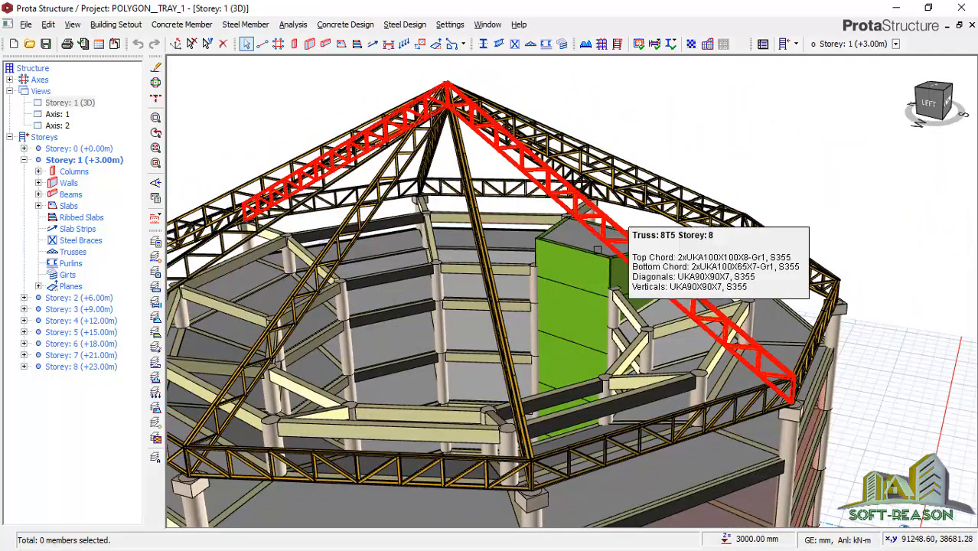
Step: Select a roof truss on Storey 8 to open its Truss Generator settings
left_click(588, 223)
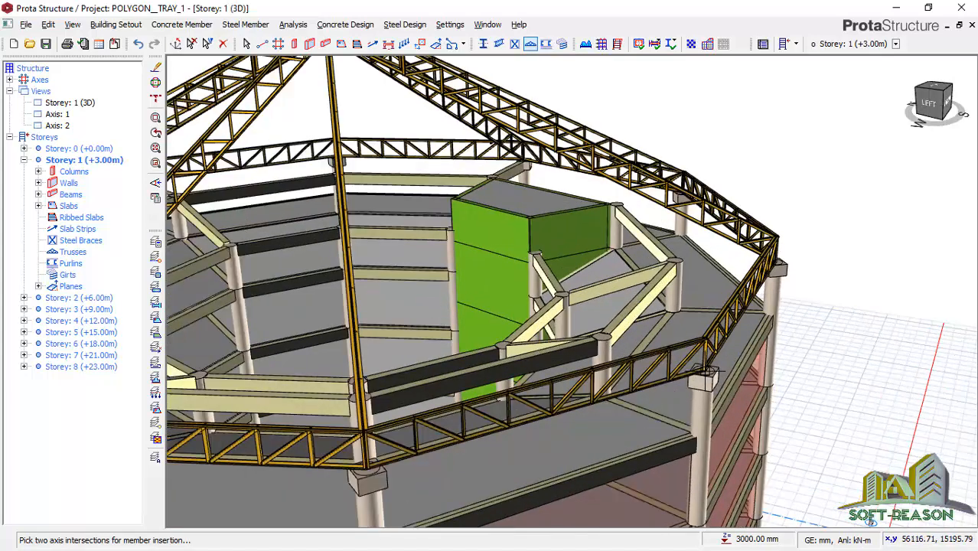
mouse_move(705, 376)
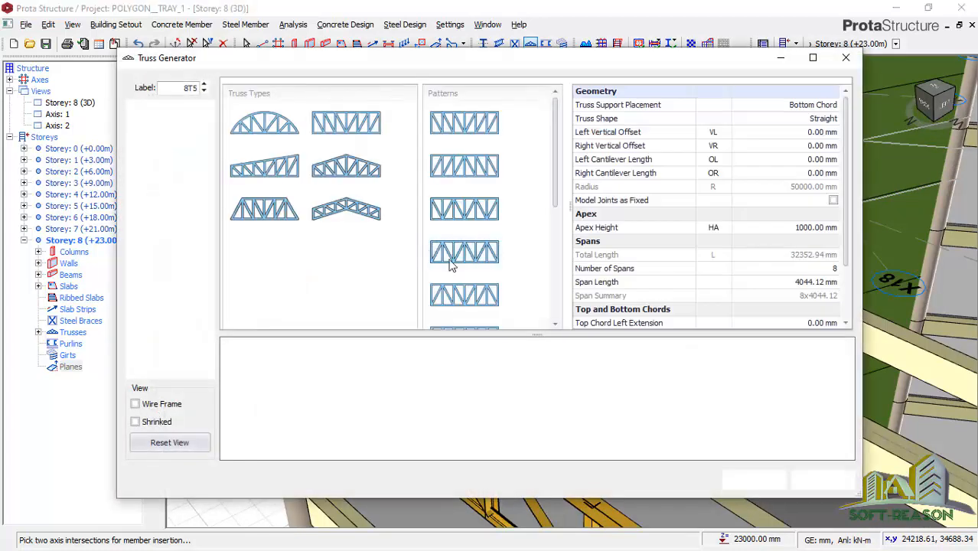
Step: Make truss 8T5 pitched with the first web pattern, 12 spans per side and 8000 mm apex offset
left_click(464, 252)
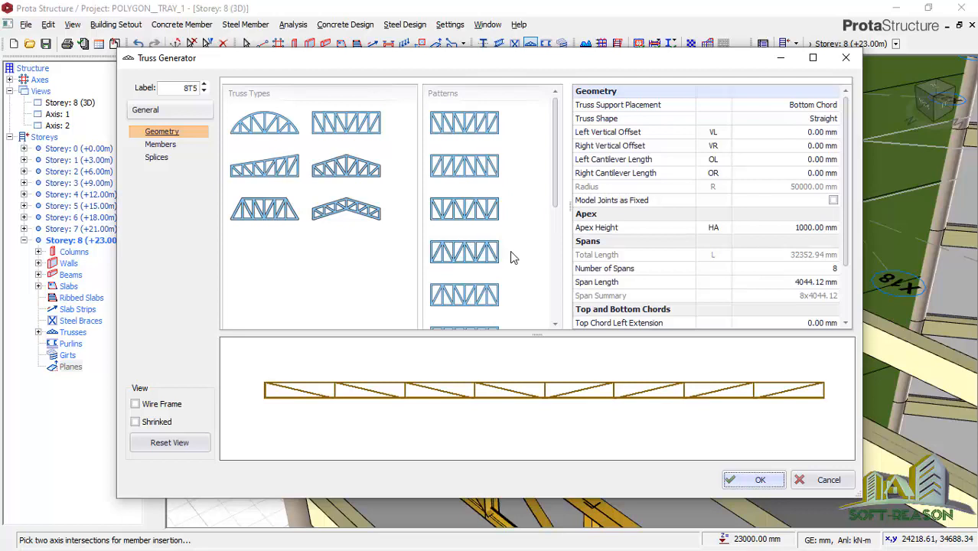
left_click(346, 208)
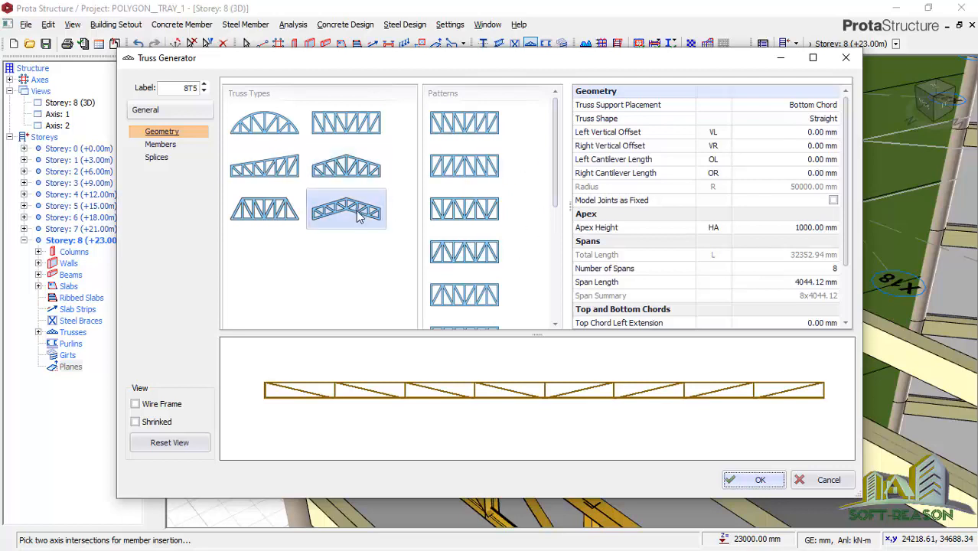
left_click(346, 208)
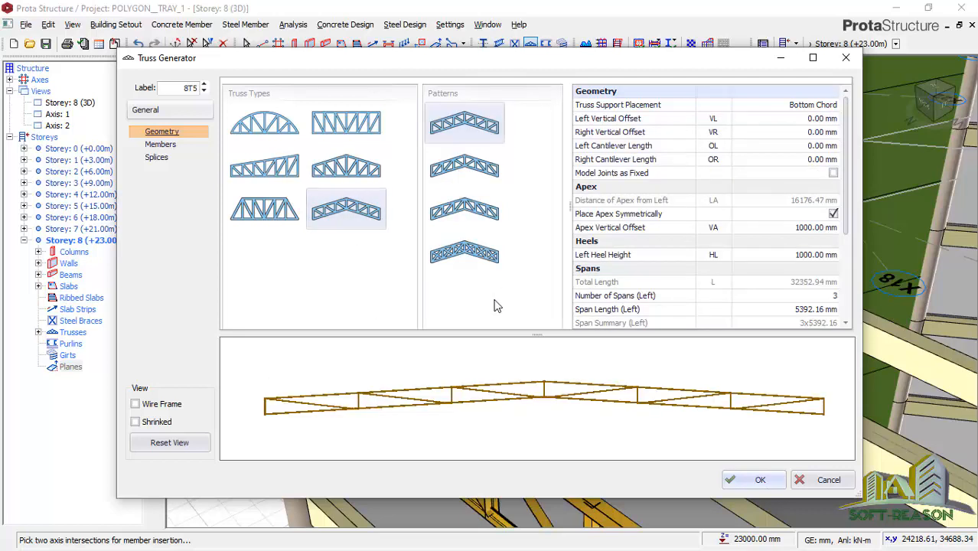
mouse_move(589, 268)
type("12")
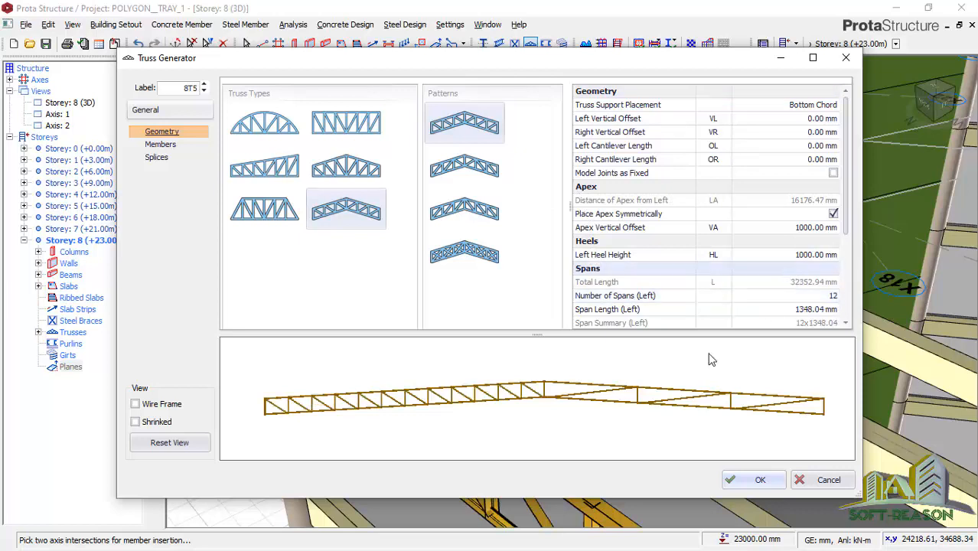
scroll("down", 3)
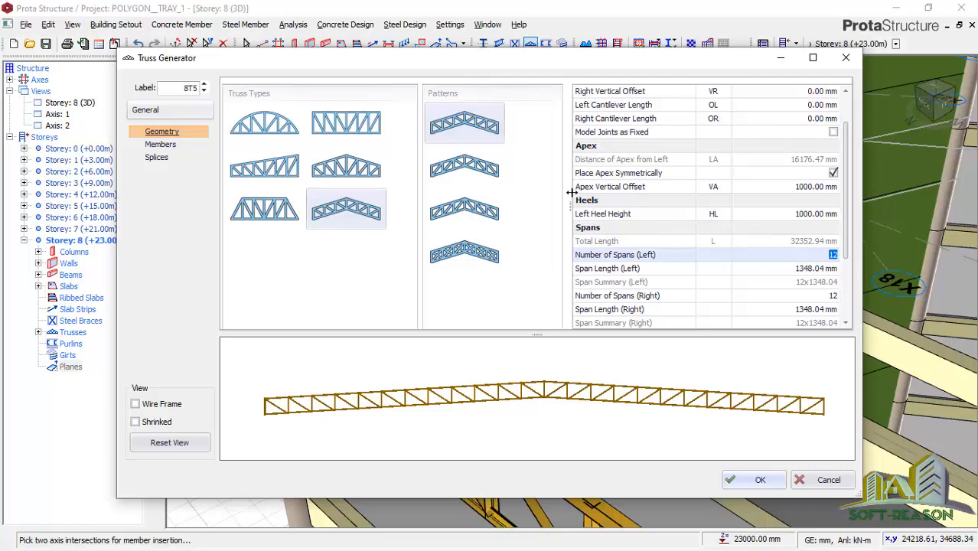
mouse_move(640, 193)
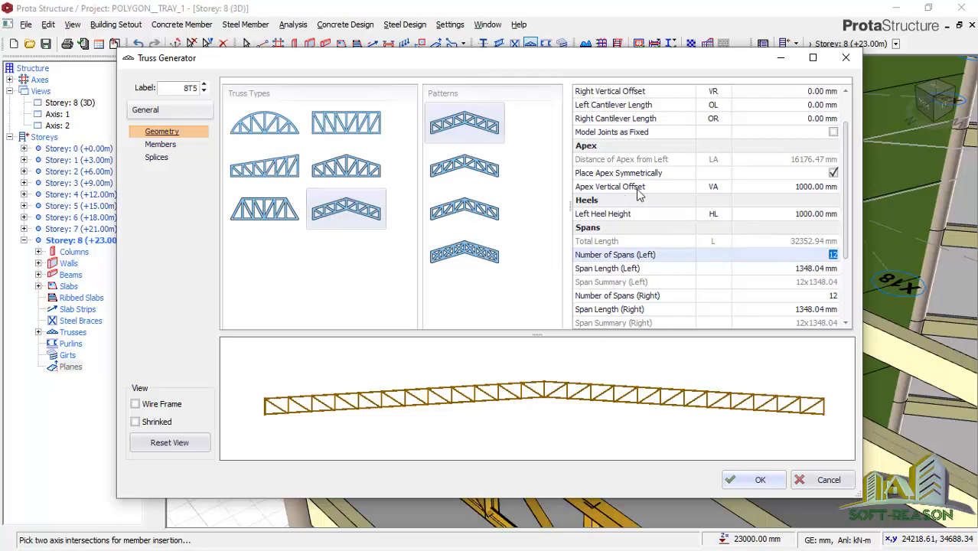
left_click(811, 187)
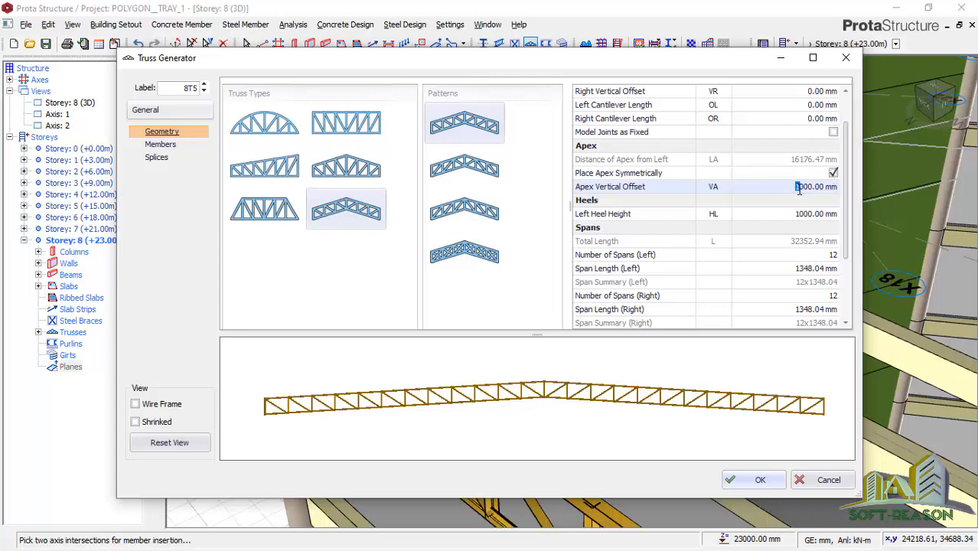
type("800")
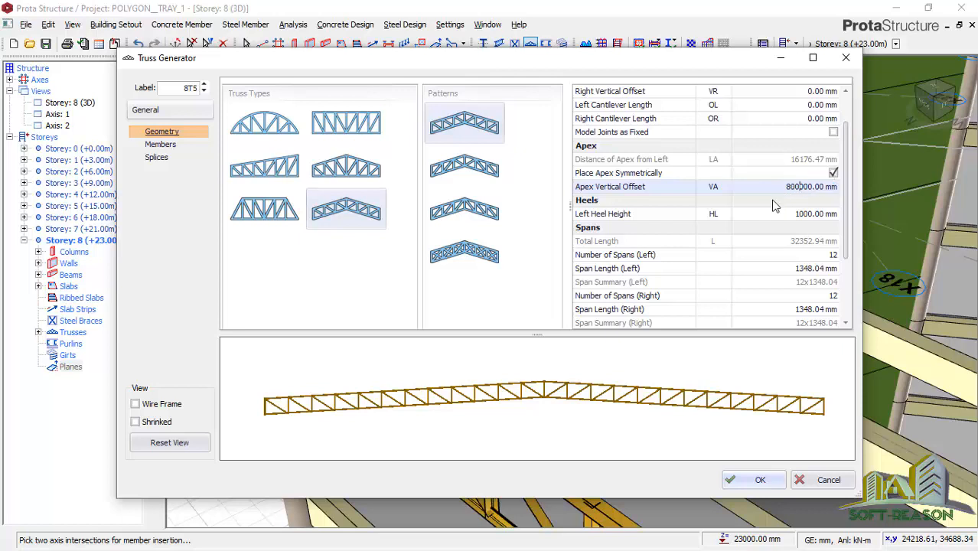
left_click(815, 215)
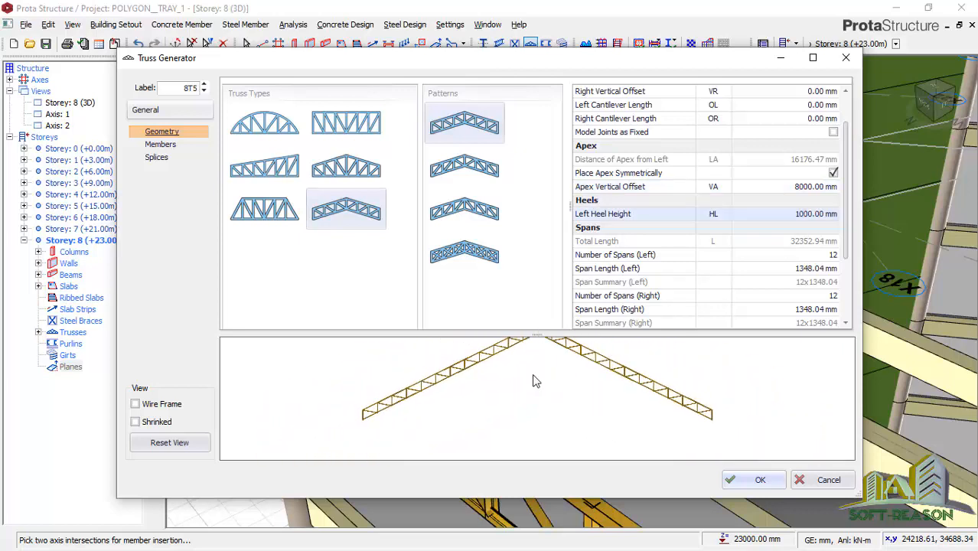
left_click(463, 254)
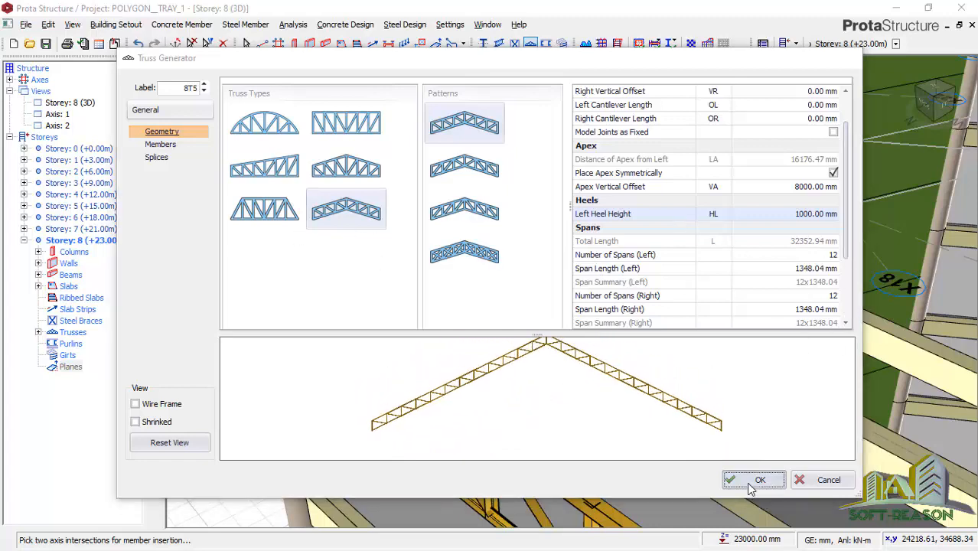
Step: Apply the pitched design so truss 8T5 rebuilds in the 3D model
left_click(754, 481)
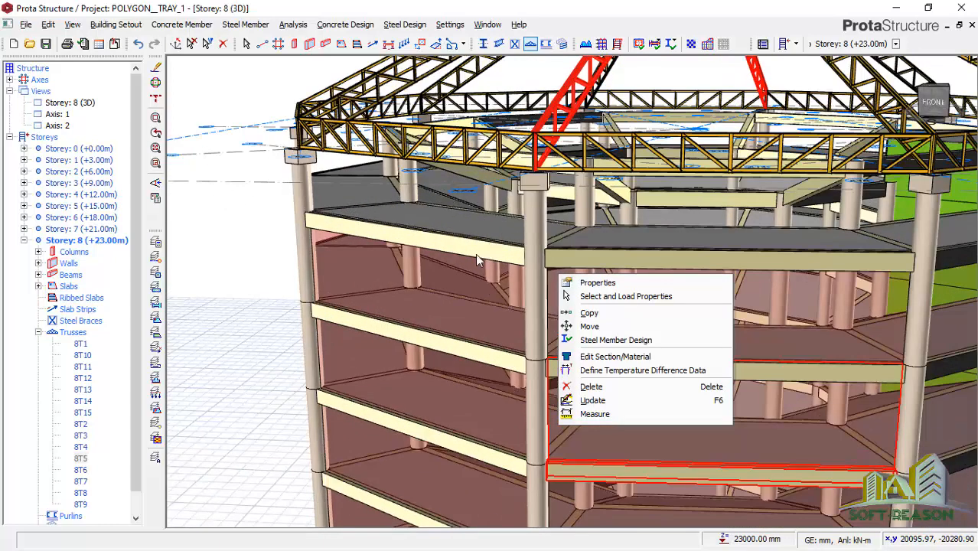
mouse_move(251, 274)
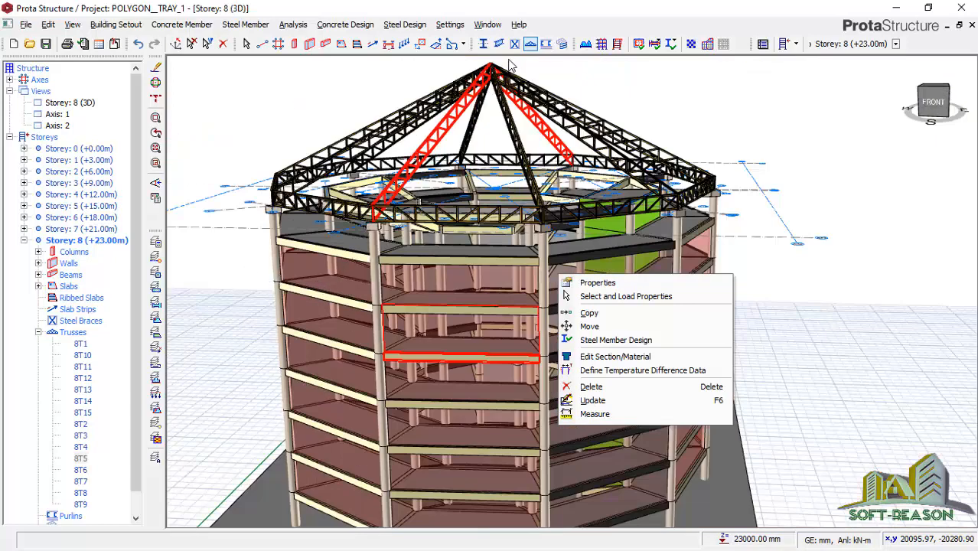
mouse_move(573, 197)
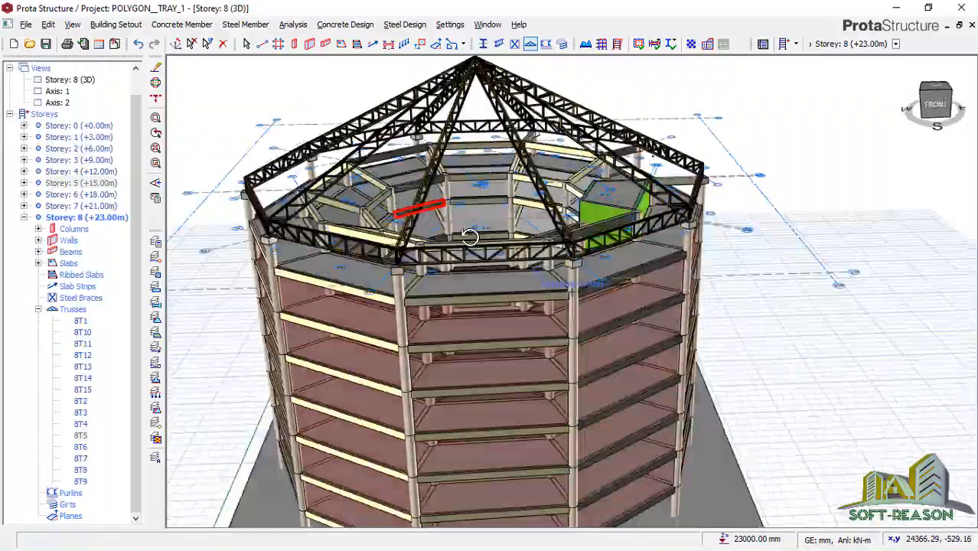
Step: Orbit the model to look down on the pyramid of roof trusses meeting at the apex
left_click_drag(471, 237, 544, 285)
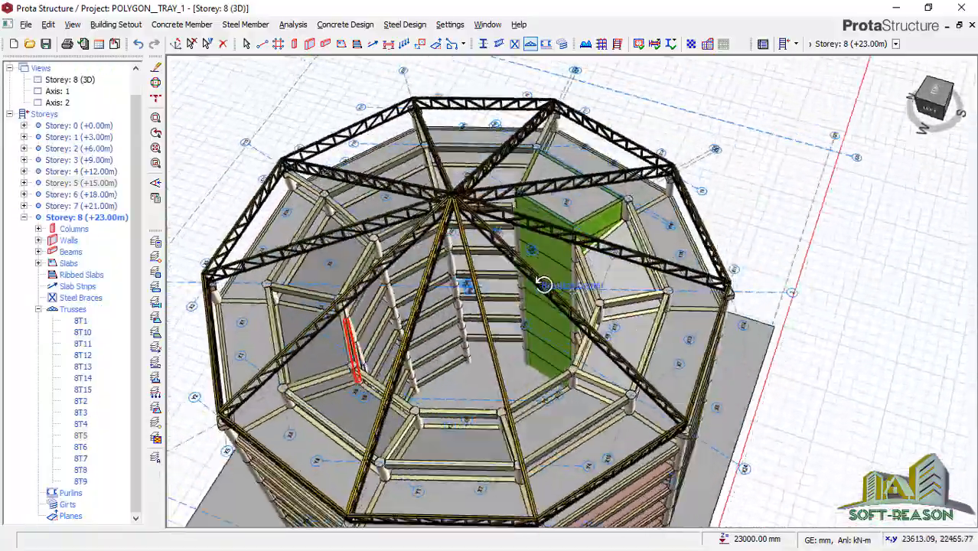